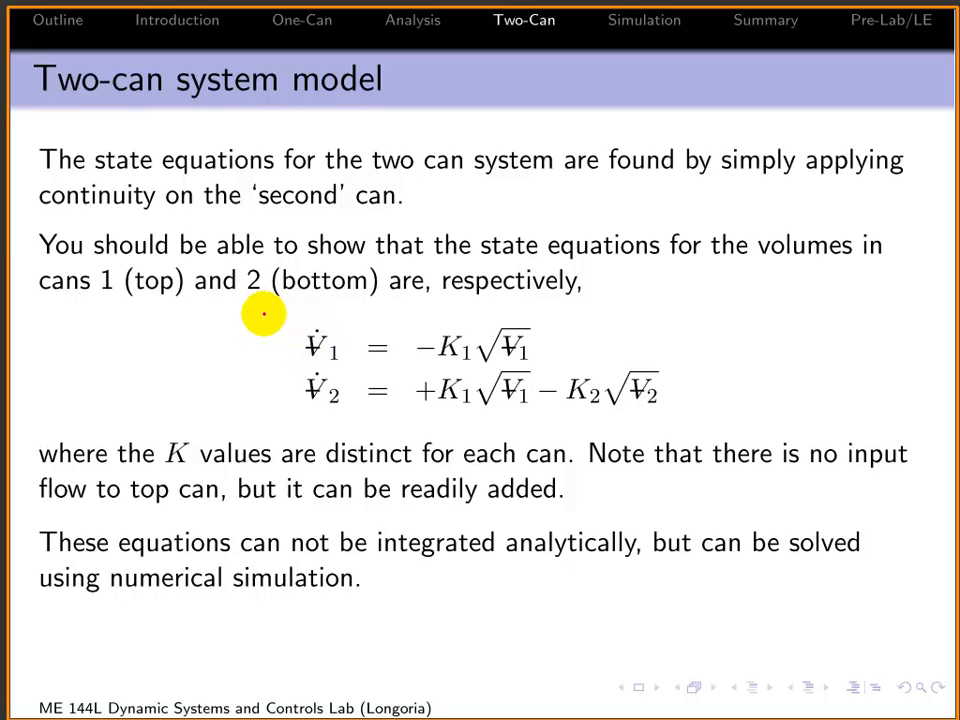
{"action": "mouse_move", "coordinate": [682, 336]}
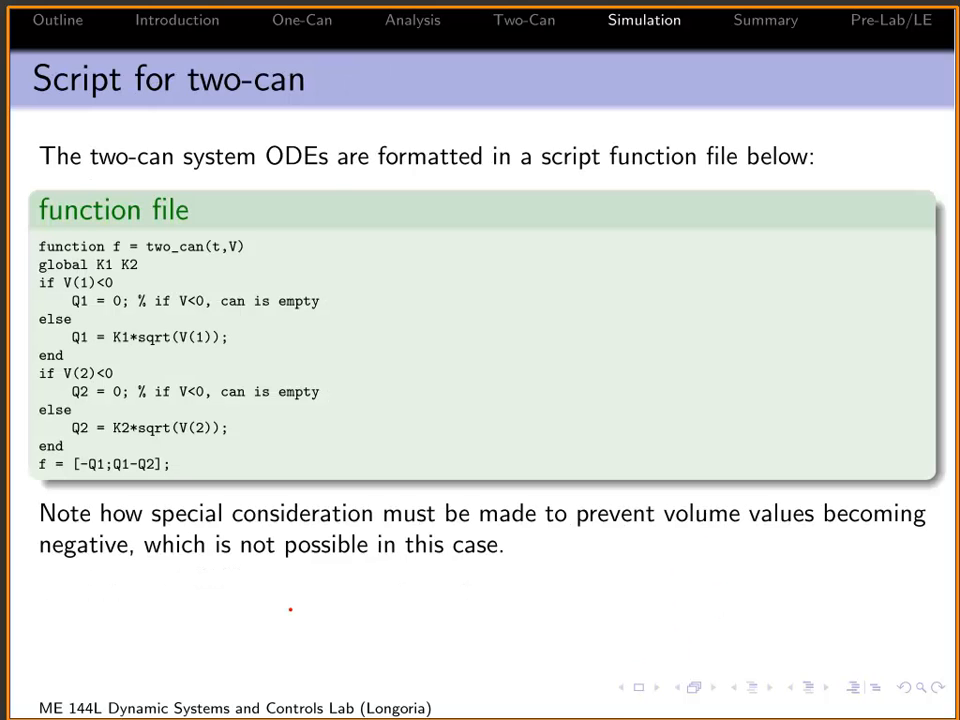
{"action": "mouse_move", "coordinate": [566, 484]}
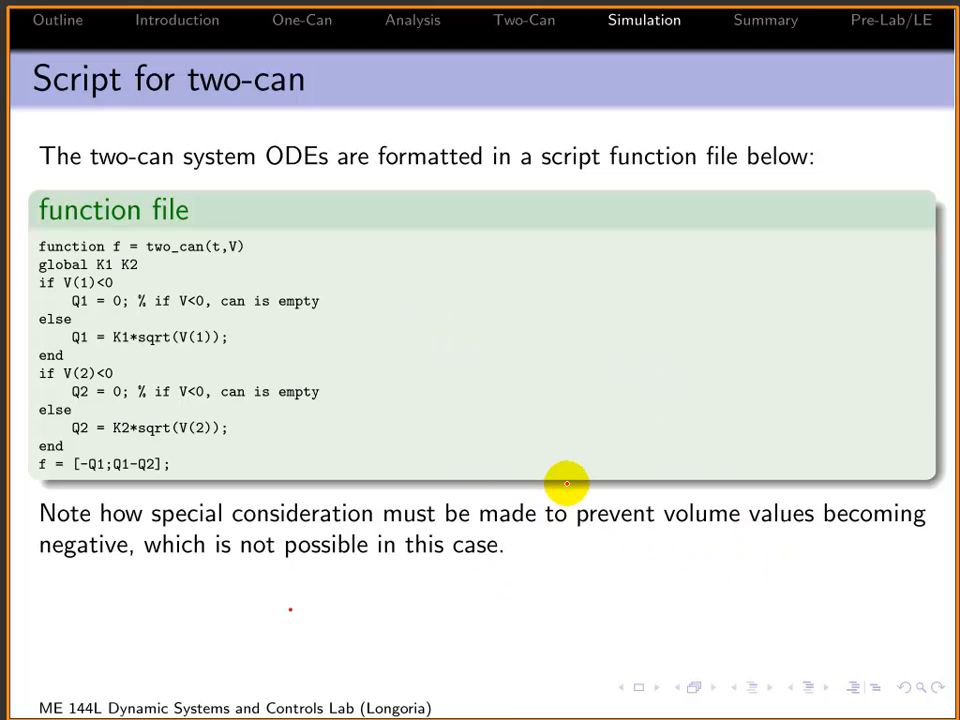
{"action": "mouse_move", "coordinate": [330, 512]}
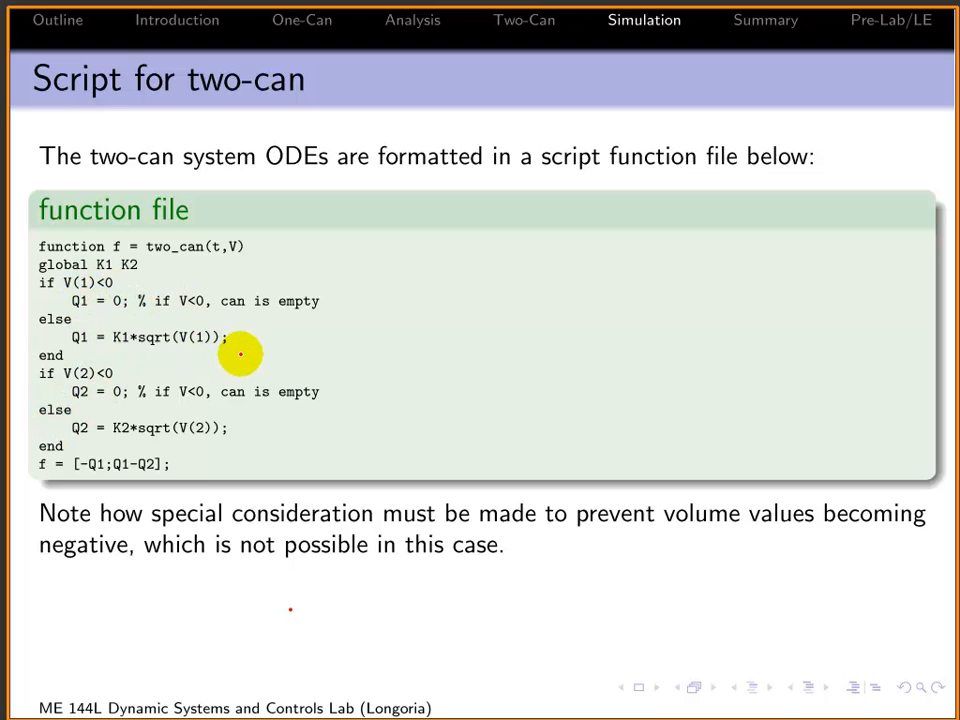
{"action": "mouse_move", "coordinate": [224, 320]}
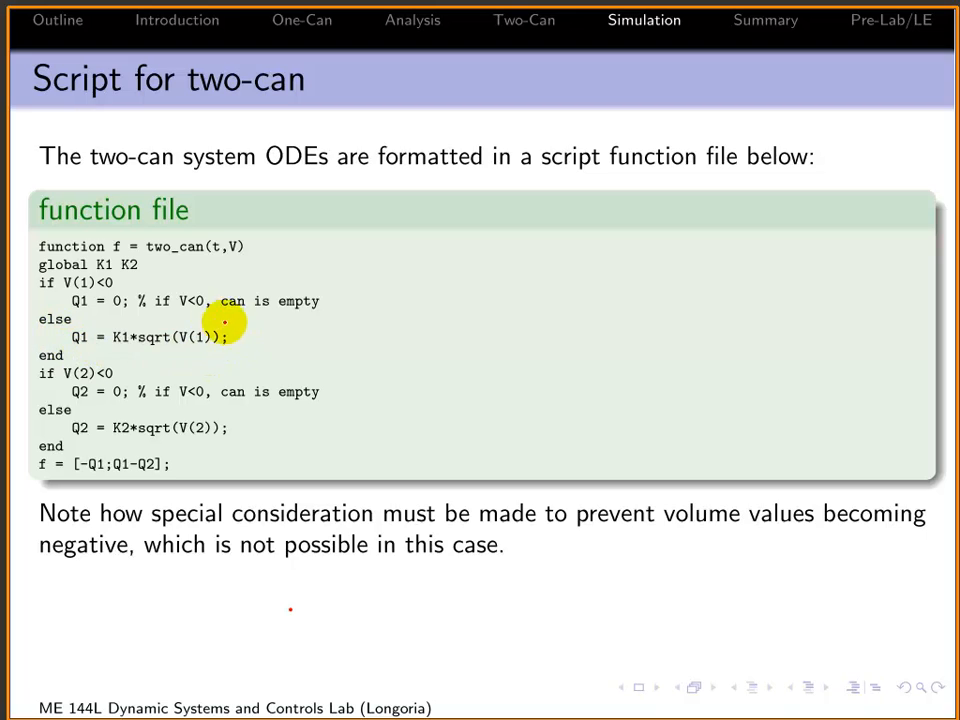
{"action": "mouse_move", "coordinate": [240, 452]}
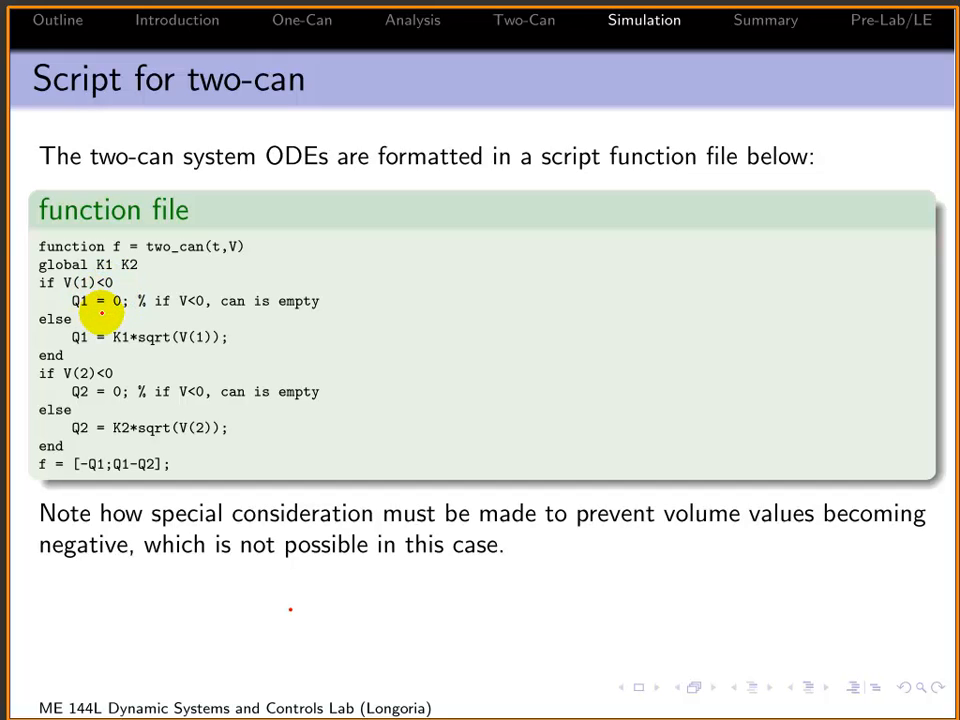
{"action": "mouse_move", "coordinate": [100, 390]}
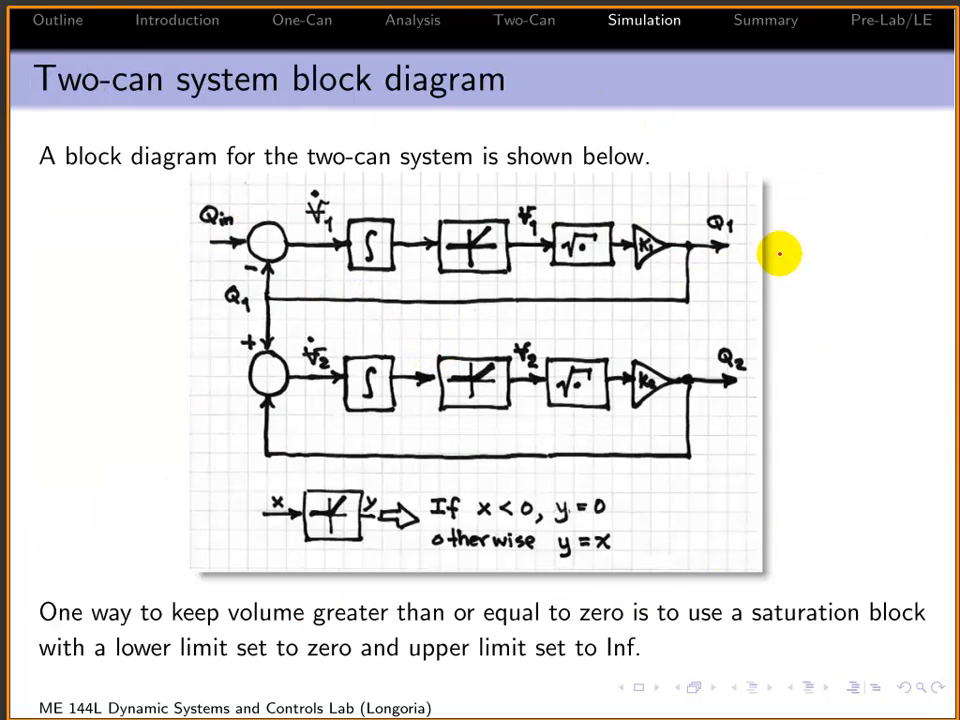
{"action": "mouse_move", "coordinate": [892, 432]}
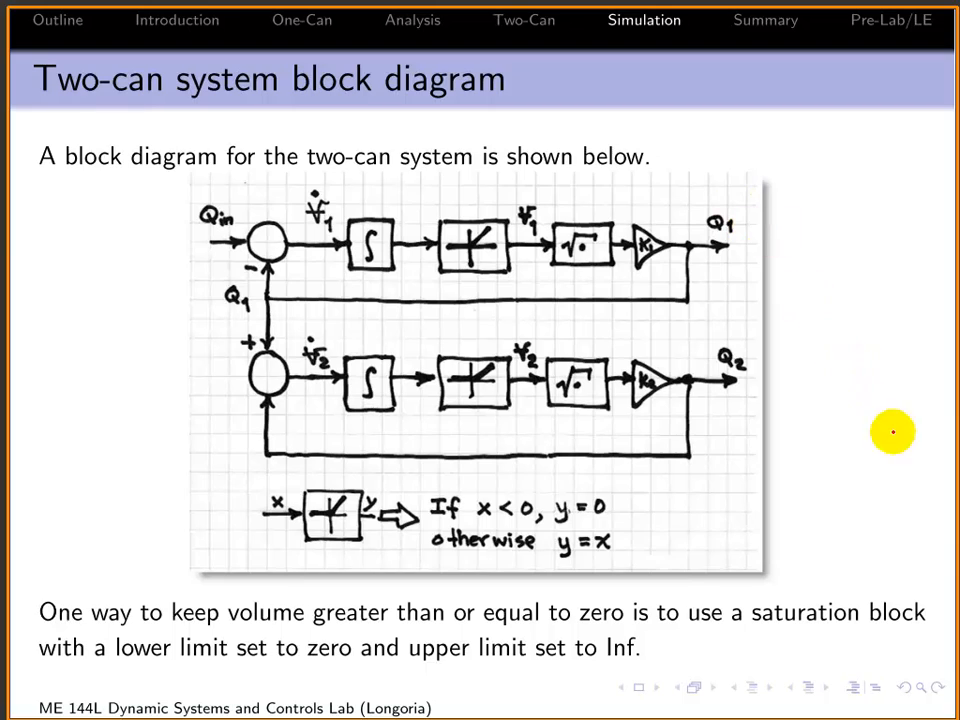
{"action": "mouse_move", "coordinate": [800, 612]}
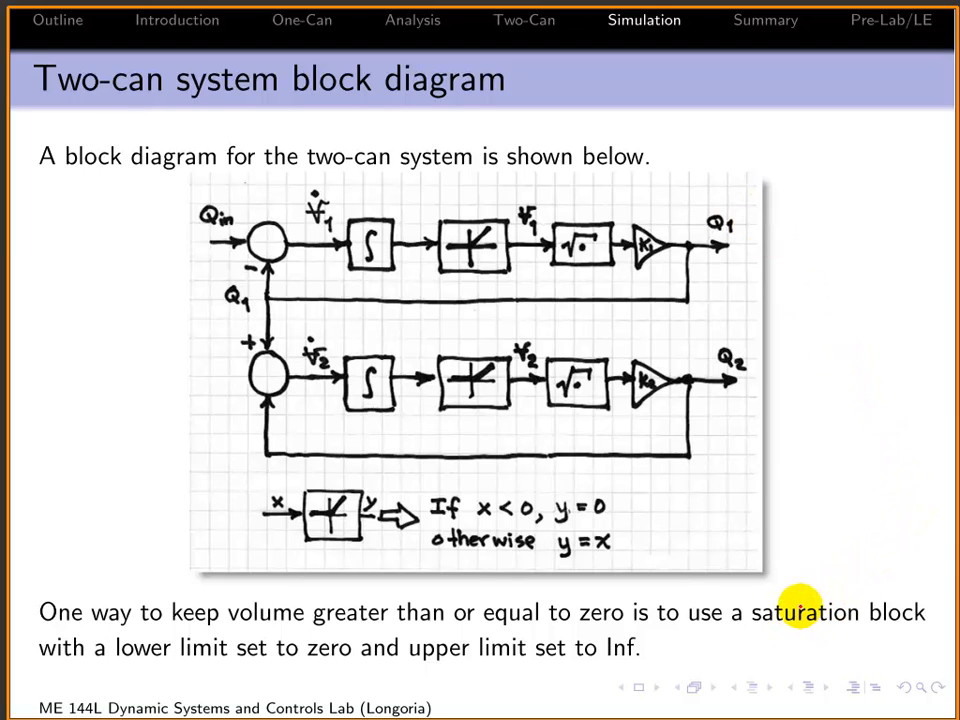
{"action": "mouse_move", "coordinate": [530, 240]}
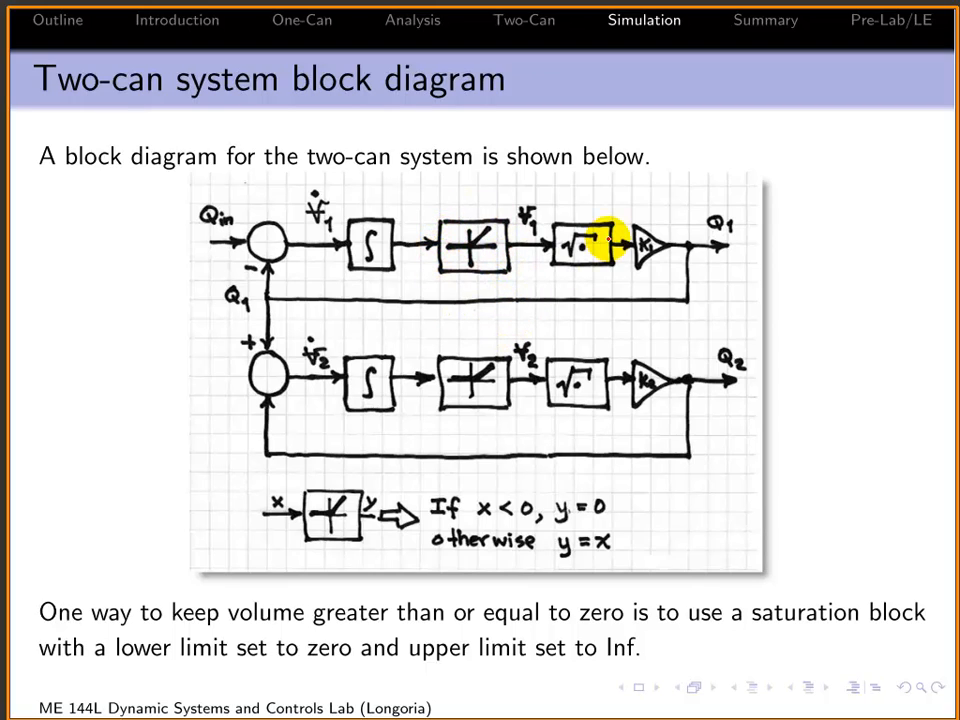
{"action": "mouse_move", "coordinate": [504, 224]}
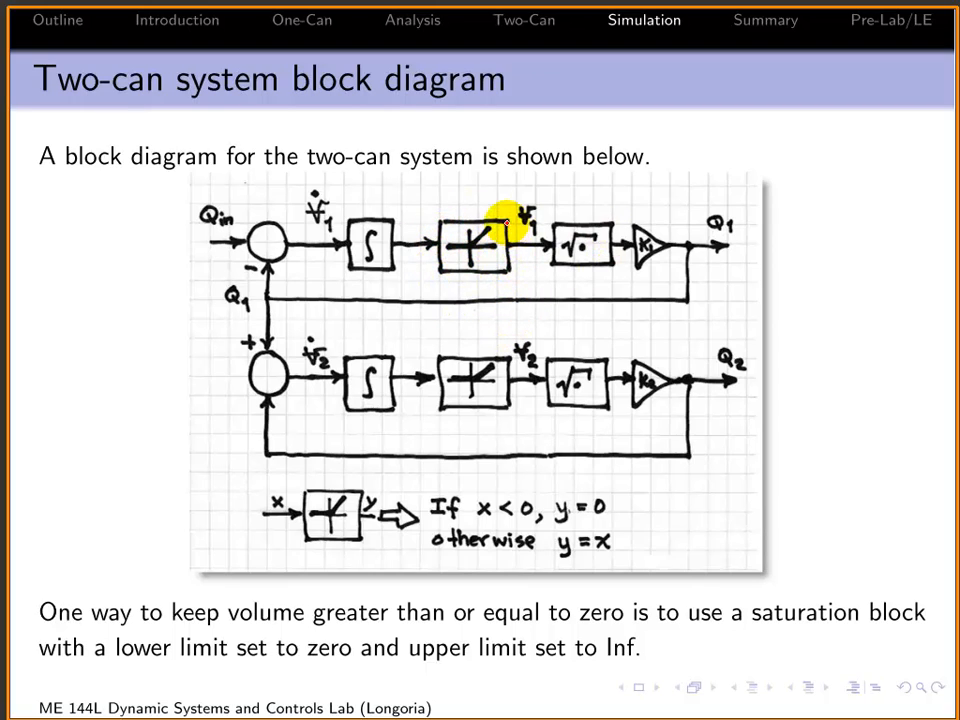
{"action": "mouse_move", "coordinate": [486, 420]}
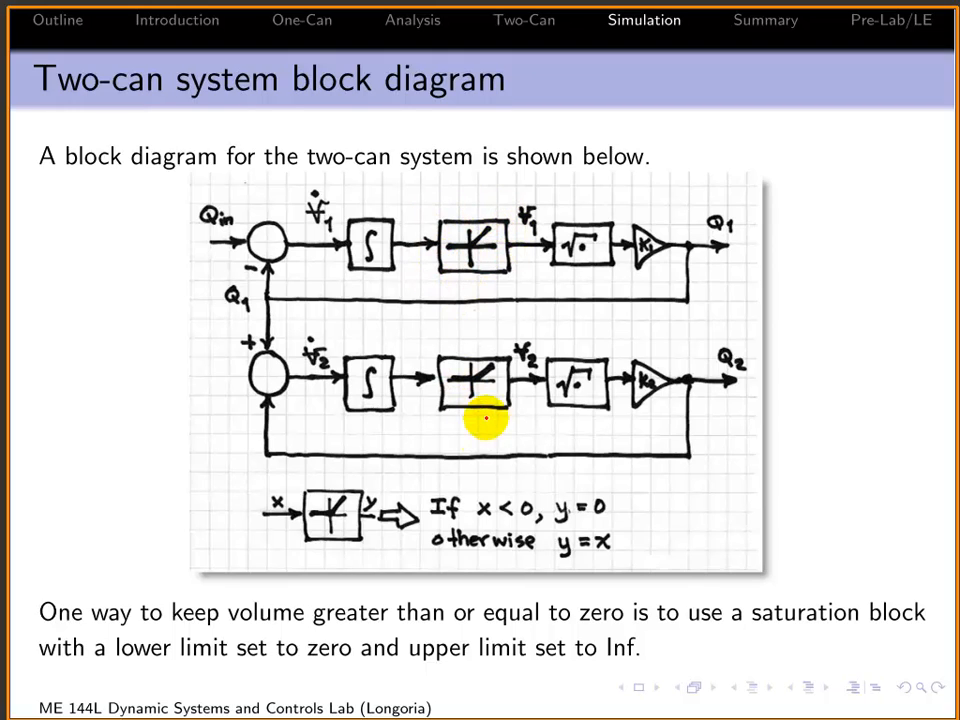
{"action": "mouse_move", "coordinate": [330, 508]}
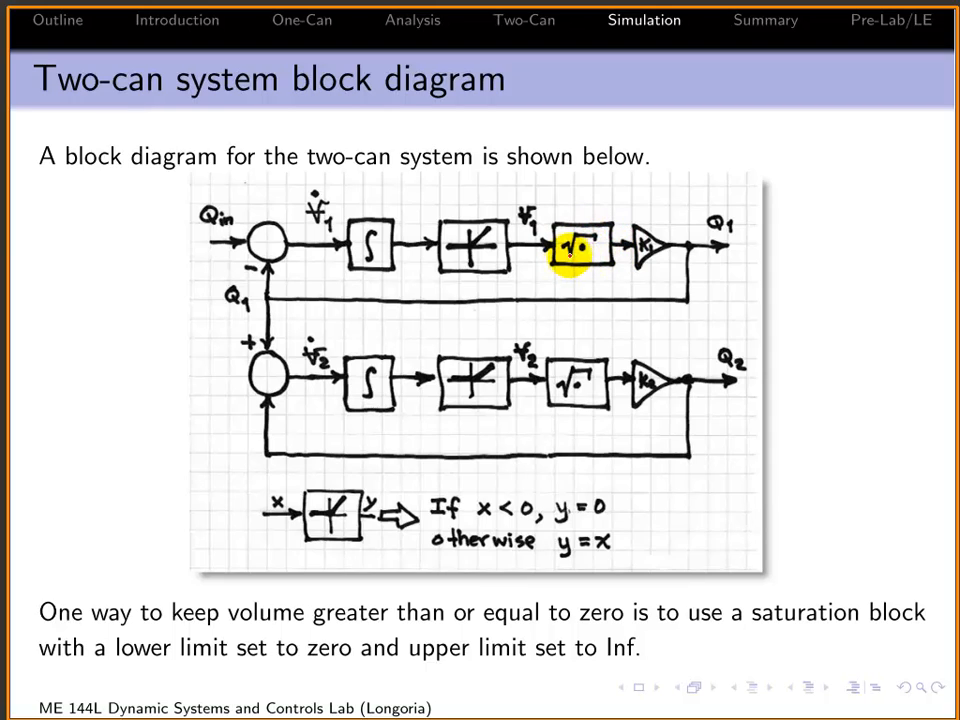
{"action": "mouse_move", "coordinate": [644, 244]}
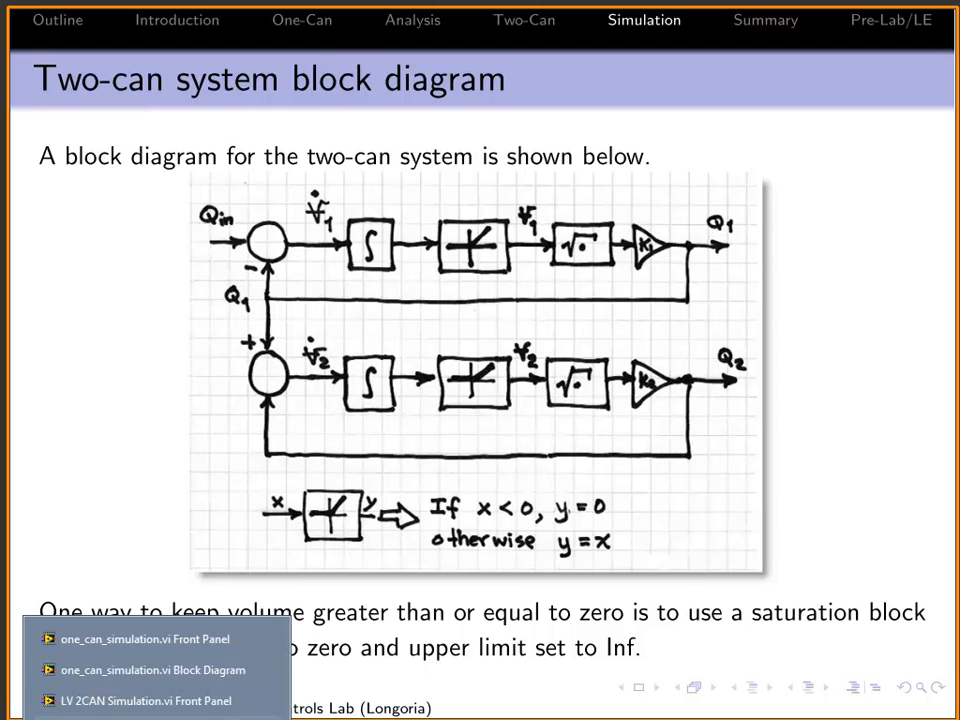
Draw a Control & Simulation Loop on the new block diagram and place two Integrator blocks inside it
{"action": "left_click", "coordinate": [152, 668]}
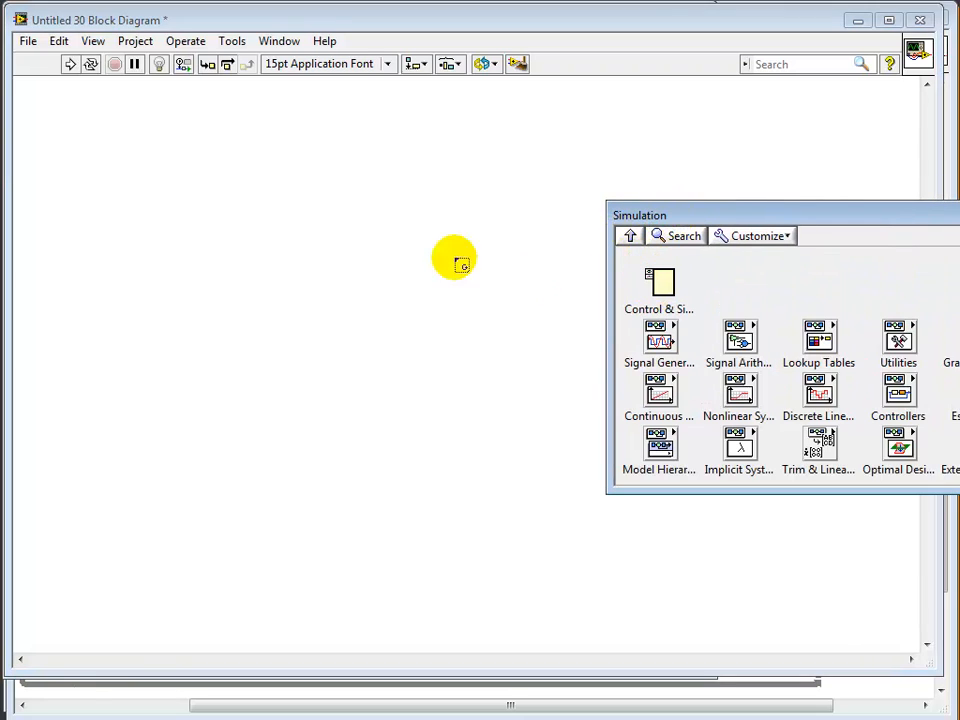
{"action": "left_click_drag", "start_coordinate": [456, 260], "coordinate": [838, 616]}
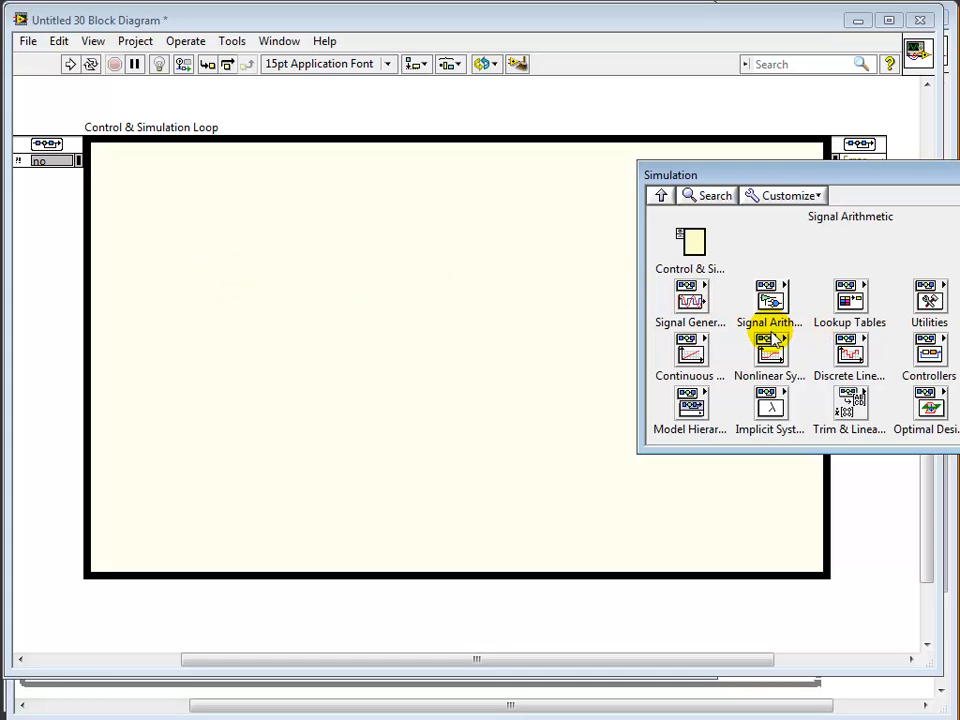
{"action": "mouse_move", "coordinate": [690, 350]}
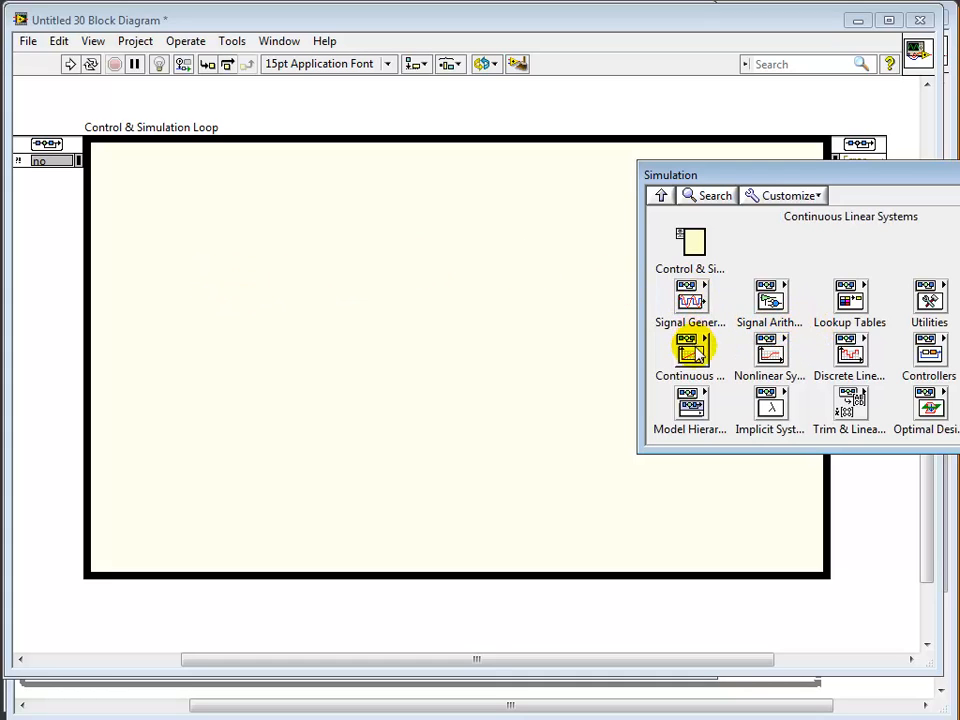
{"action": "left_click", "coordinate": [688, 348]}
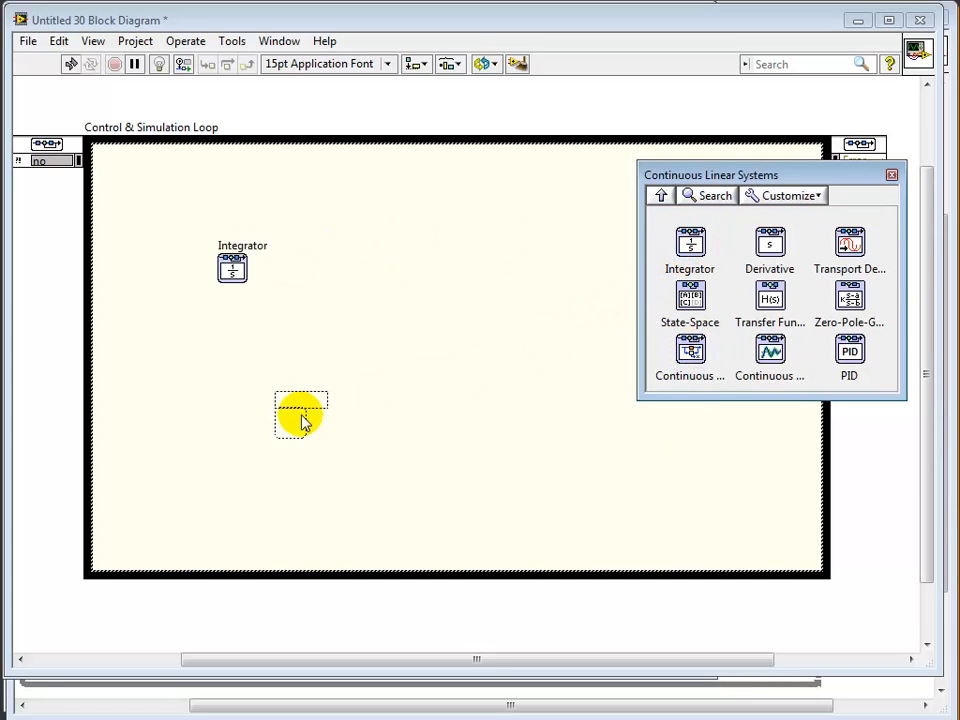
{"action": "left_click_drag", "start_coordinate": [688, 240], "coordinate": [228, 376]}
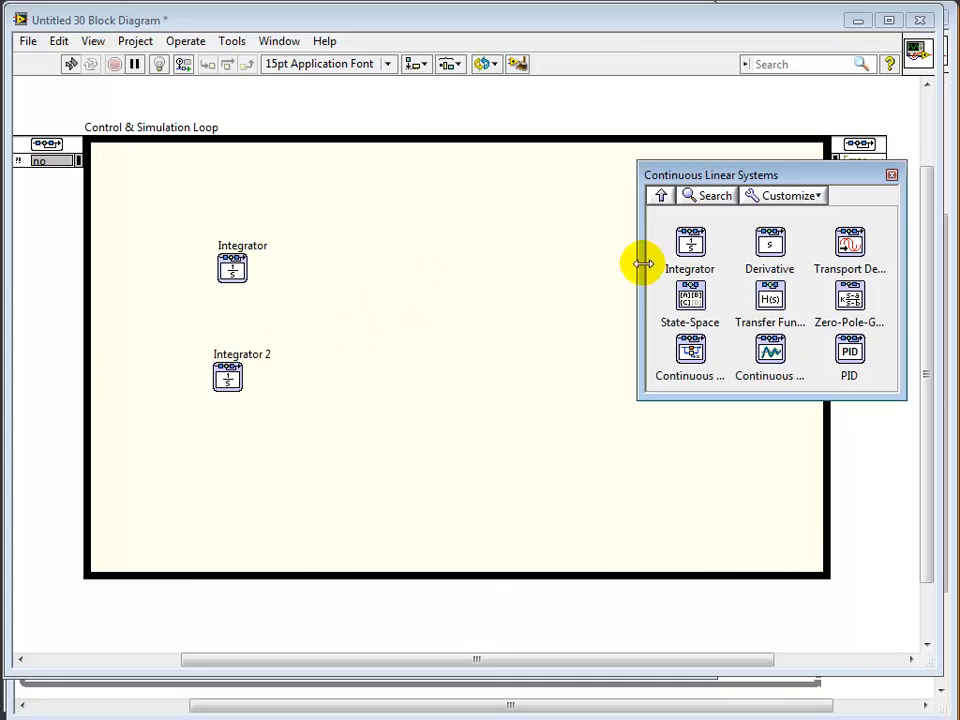
Add a Summation block from Signal Arithmetic and a Saturation block from Nonlinear Systems into the loop
{"action": "left_click", "coordinate": [660, 196]}
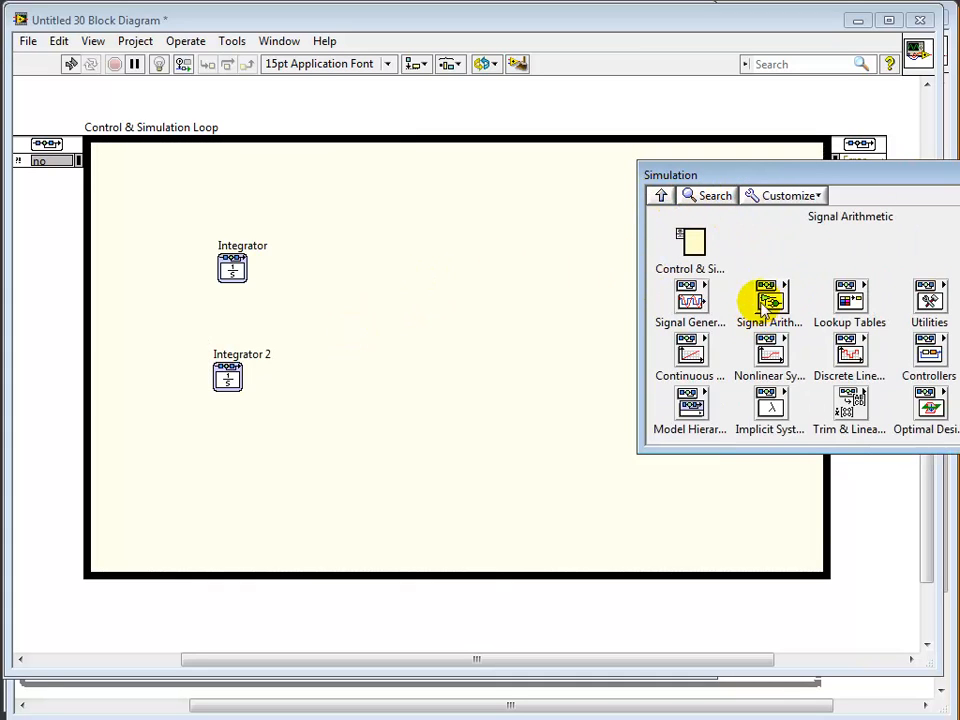
{"action": "left_click", "coordinate": [768, 296]}
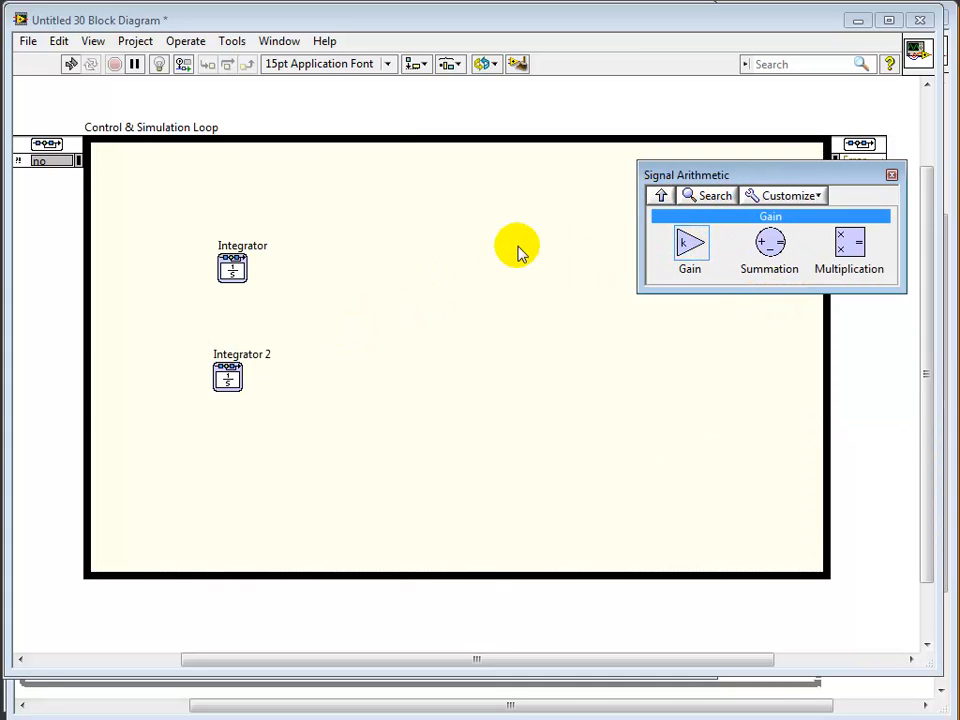
{"action": "left_click_drag", "start_coordinate": [690, 248], "coordinate": [576, 264]}
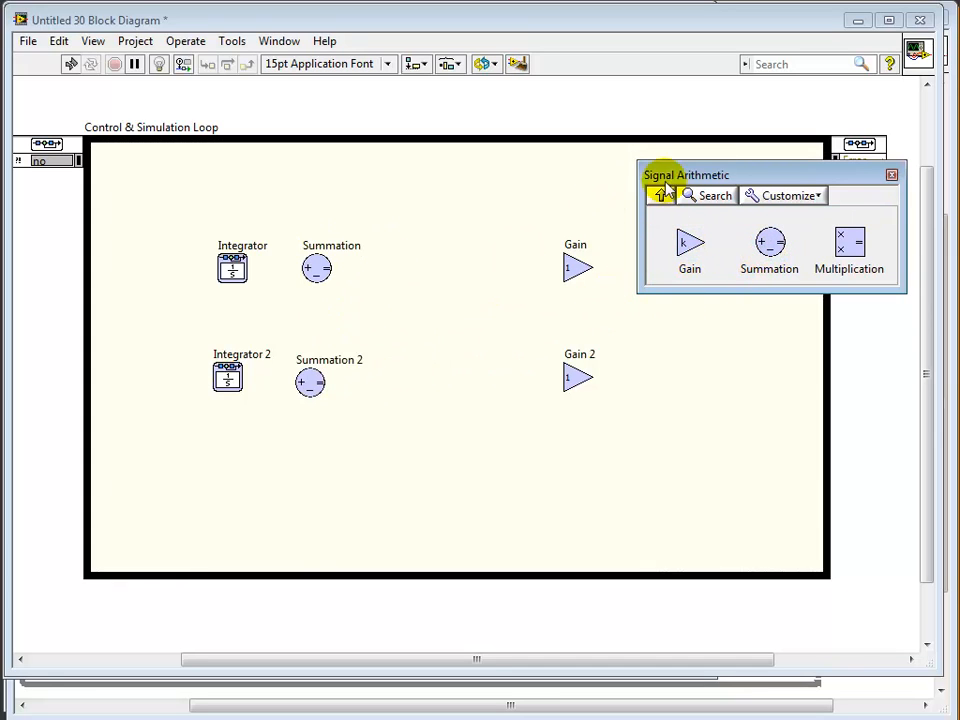
{"action": "left_click", "coordinate": [660, 196]}
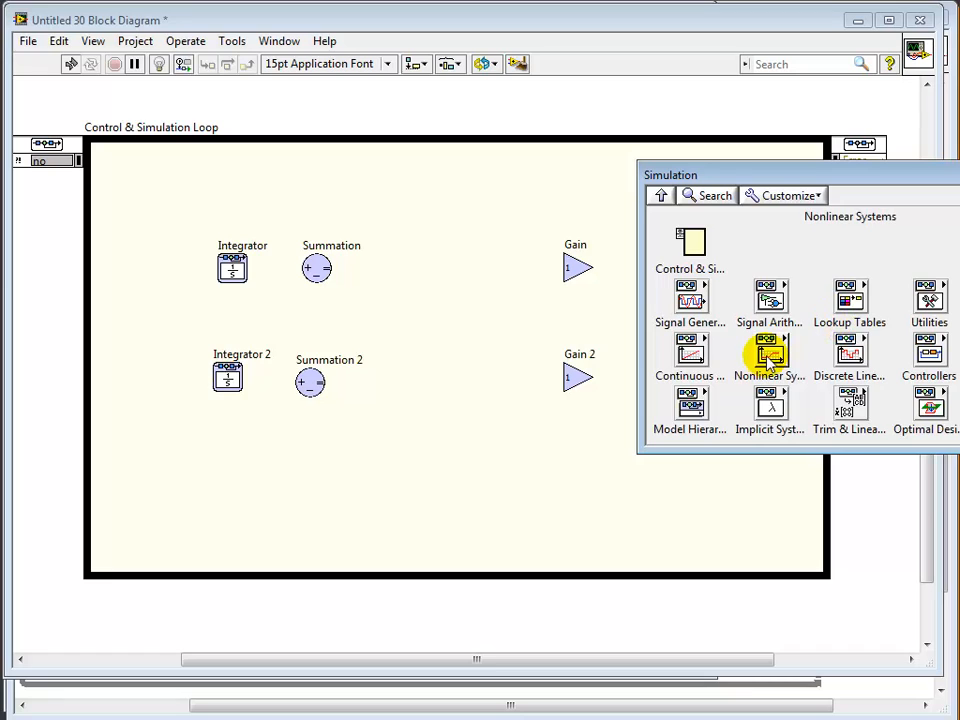
{"action": "left_click", "coordinate": [768, 350]}
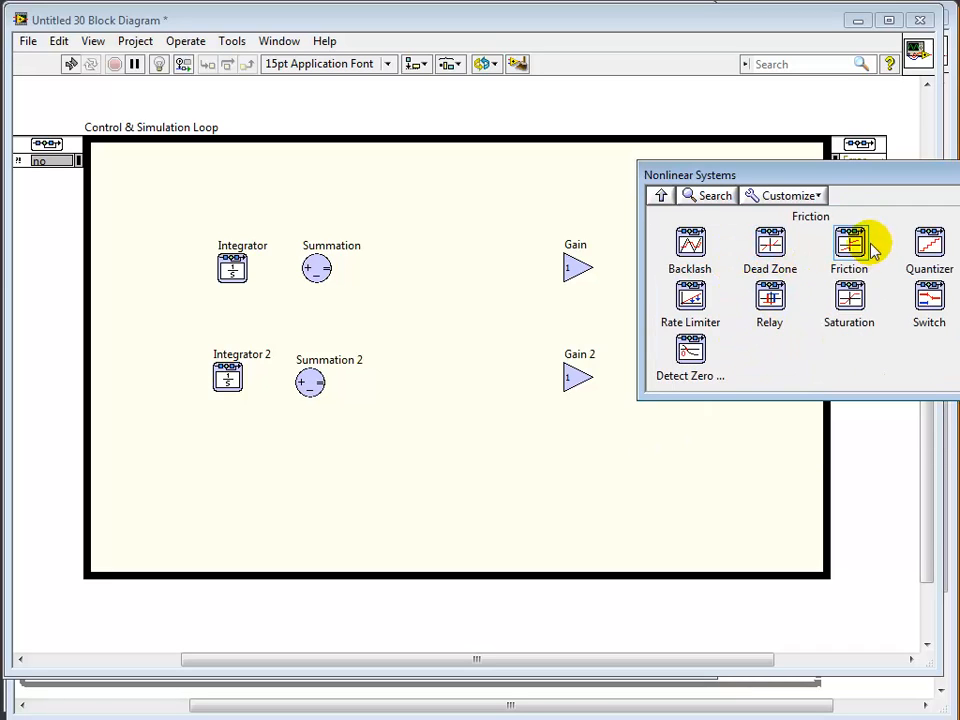
{"action": "left_click_drag", "start_coordinate": [848, 240], "coordinate": [458, 250]}
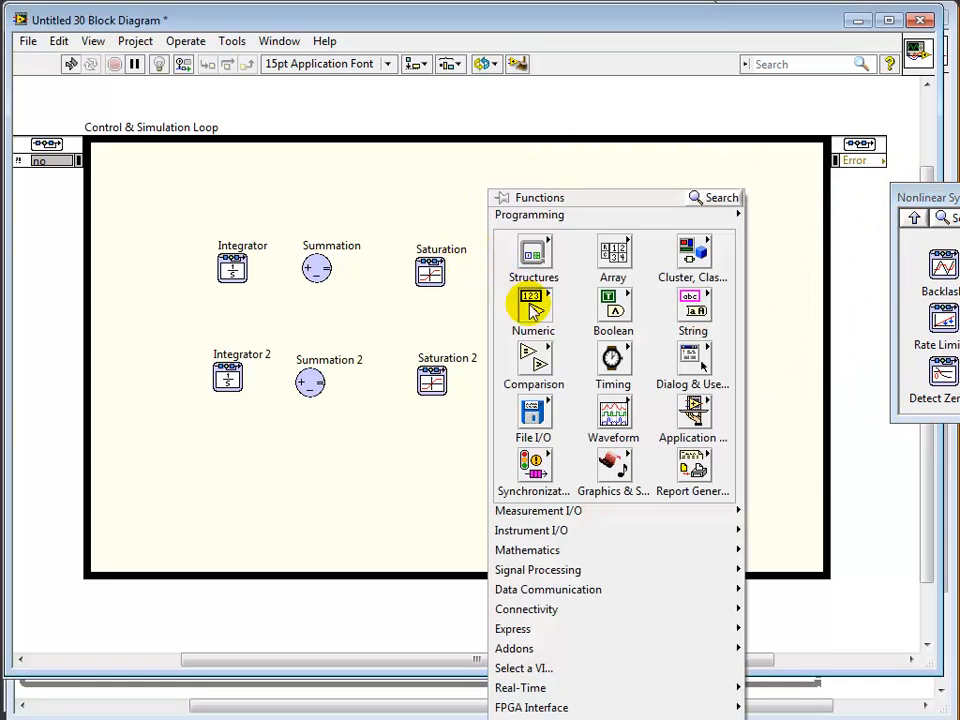
Add numeric square-root blocks to each row and wire the top Summation output into the Integrator
{"action": "left_click", "coordinate": [532, 304]}
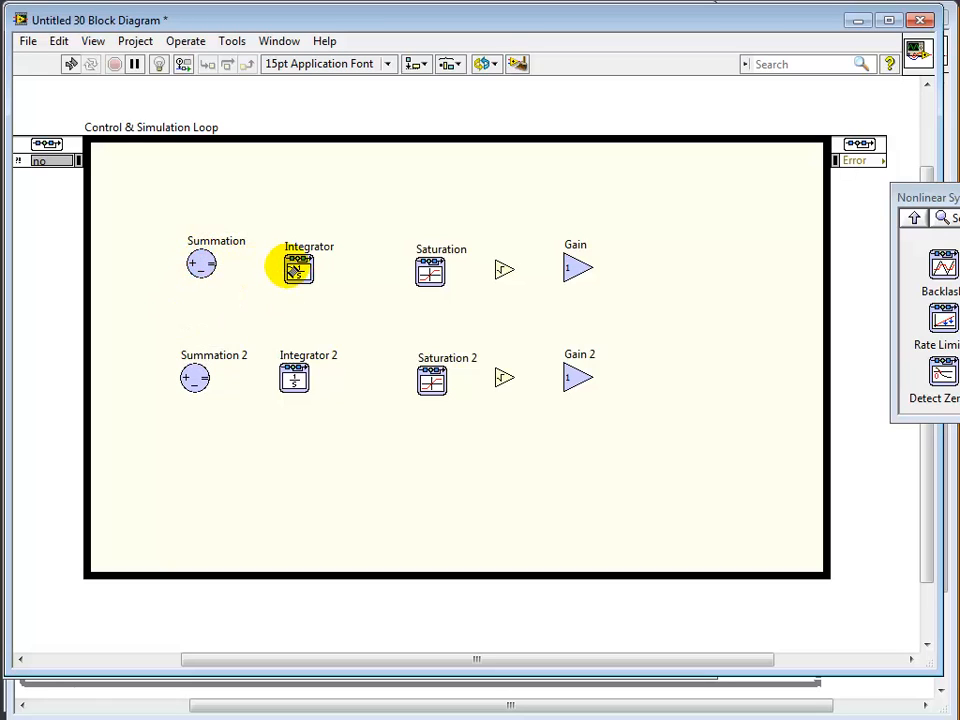
{"action": "left_click_drag", "start_coordinate": [212, 264], "coordinate": [292, 270]}
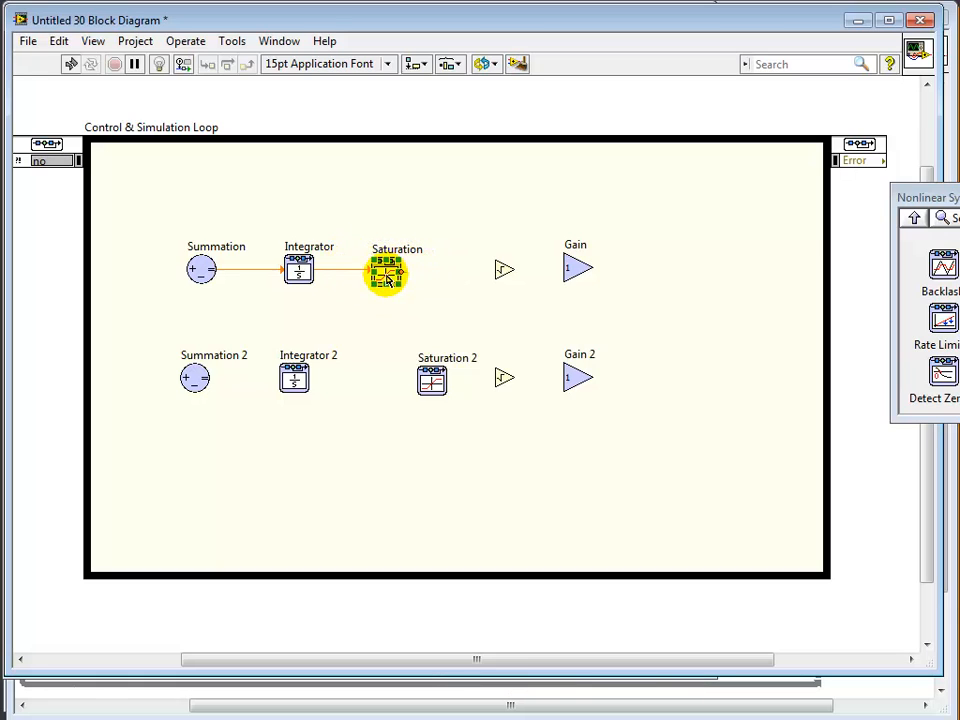
Configure the top Saturation block with lower limit 0 and upper limit Inf
{"action": "double_click", "coordinate": [384, 270]}
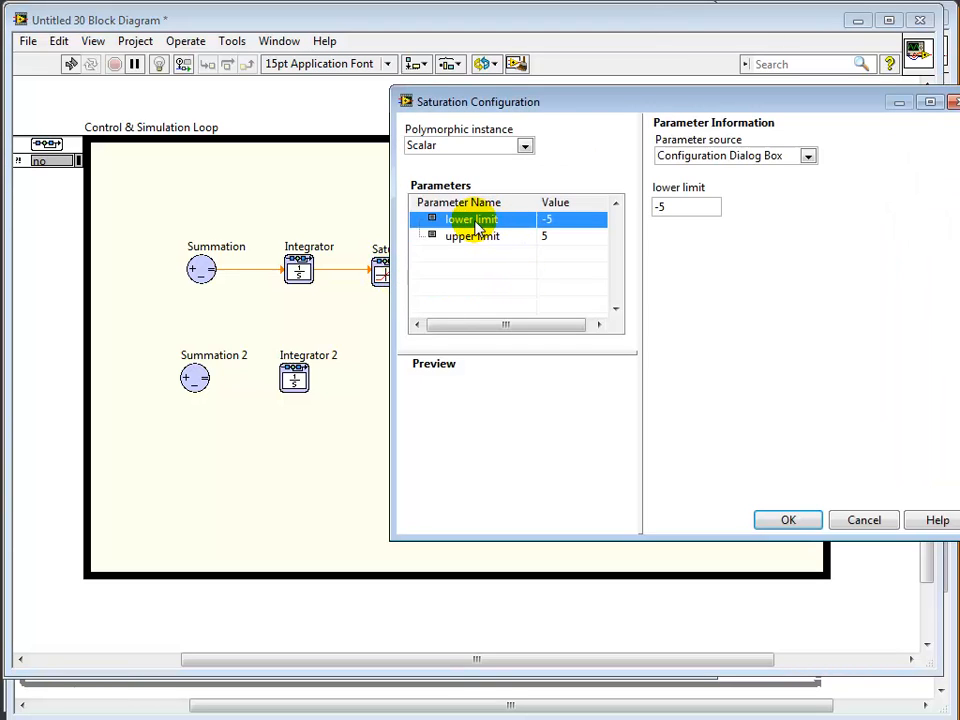
{"action": "left_click", "coordinate": [686, 206]}
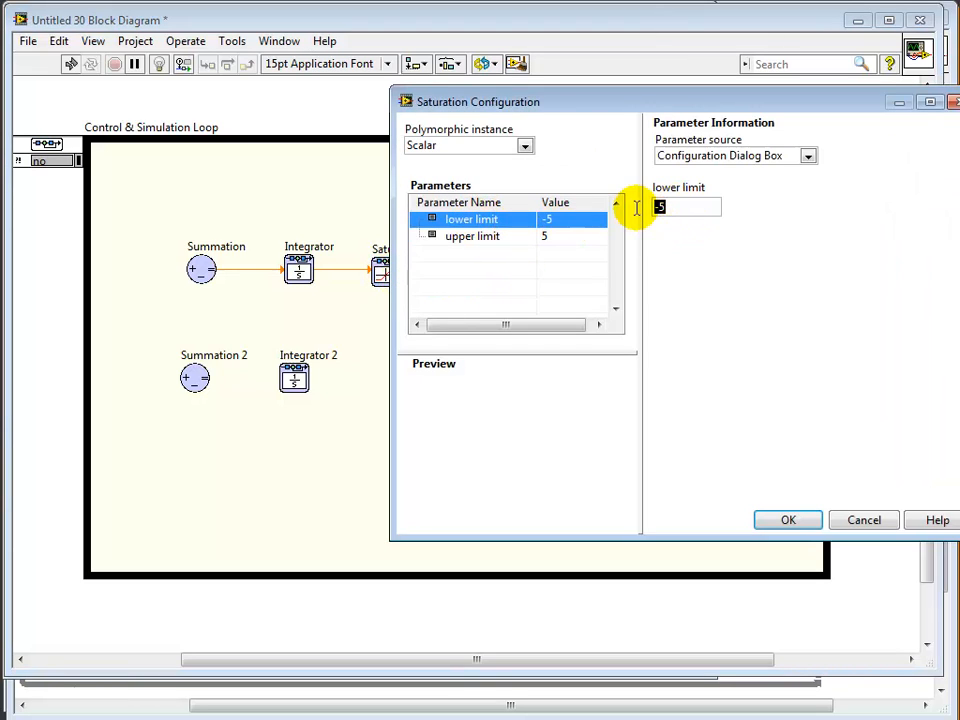
{"action": "left_click", "coordinate": [472, 236]}
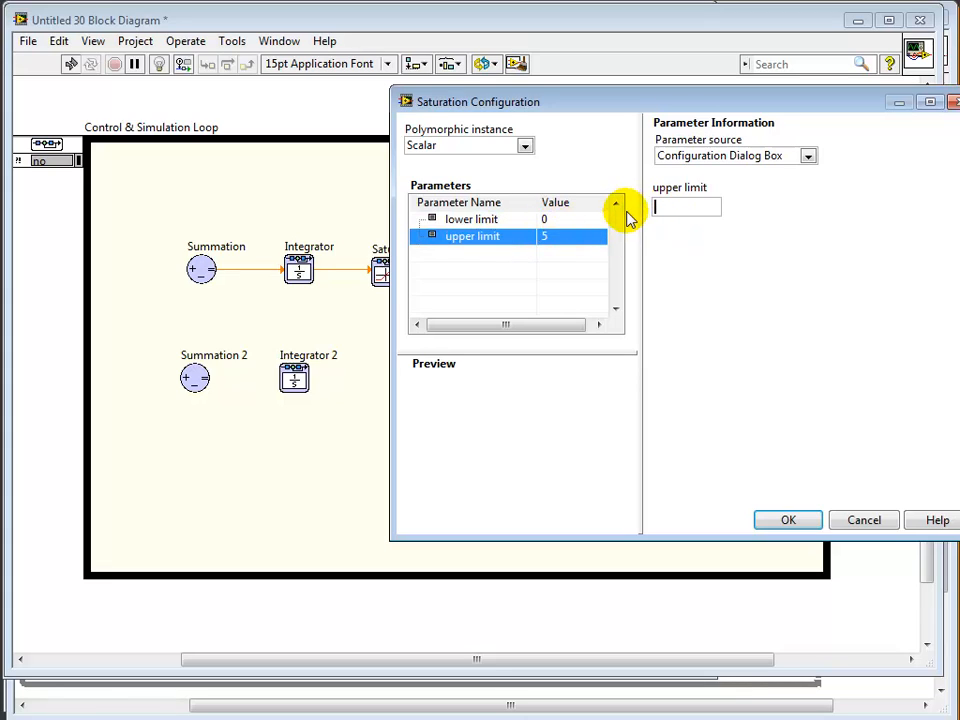
{"action": "type", "text": "Inf"}
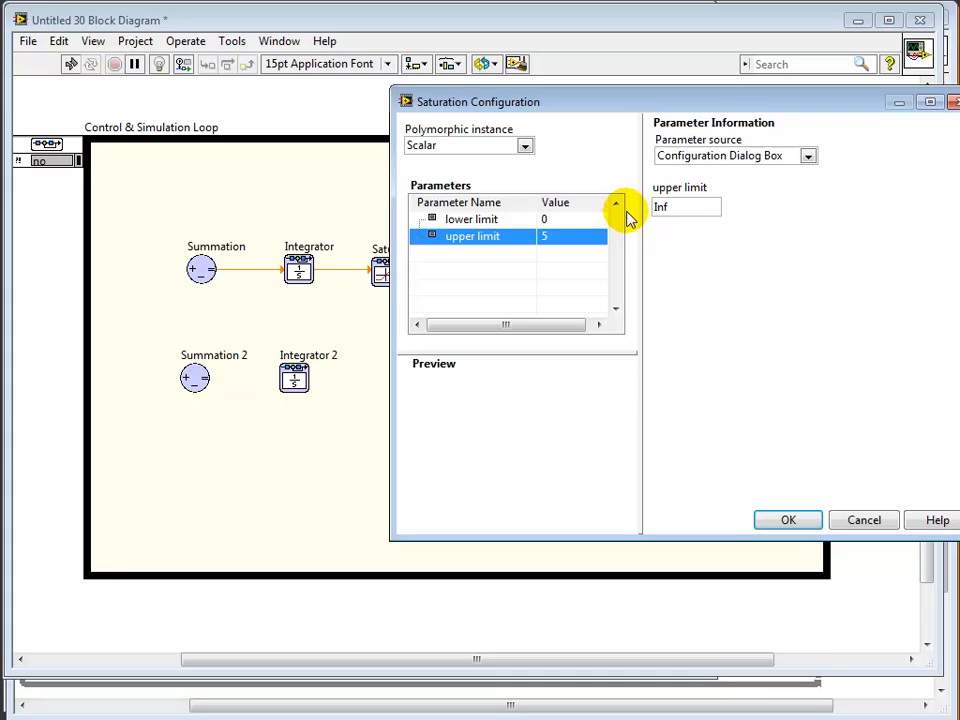
{"action": "mouse_move", "coordinate": [590, 240]}
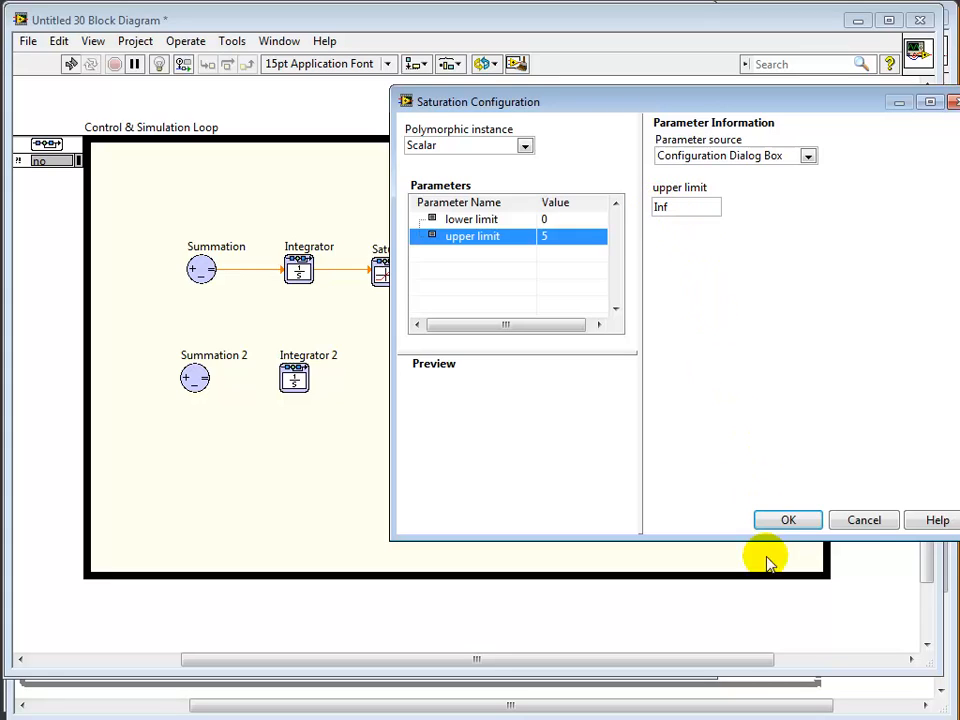
{"action": "left_click", "coordinate": [788, 520]}
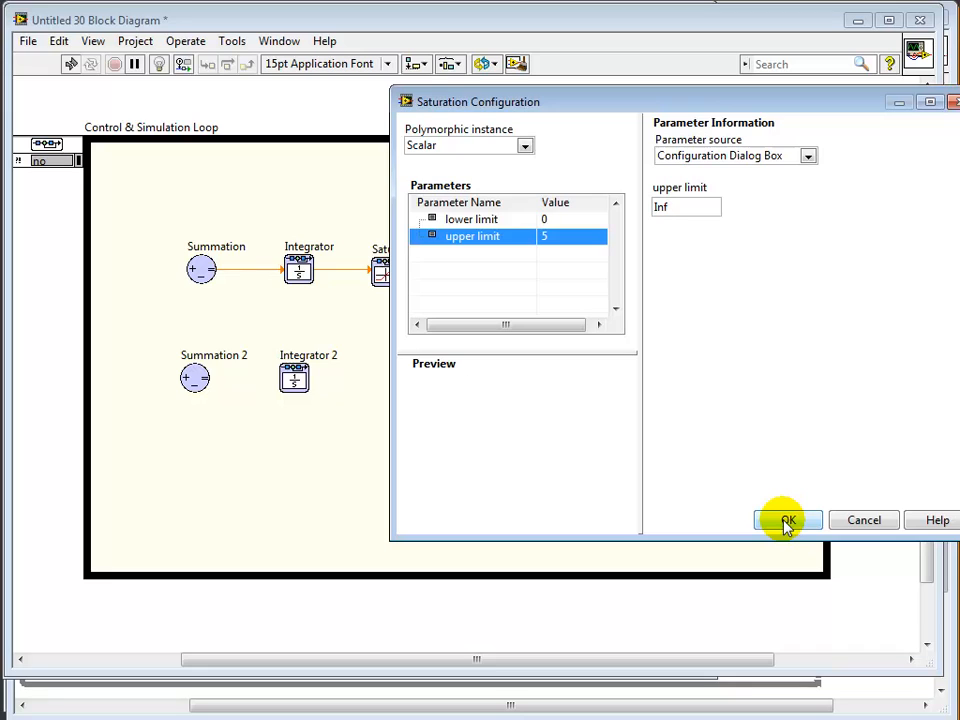
{"action": "left_click", "coordinate": [788, 520]}
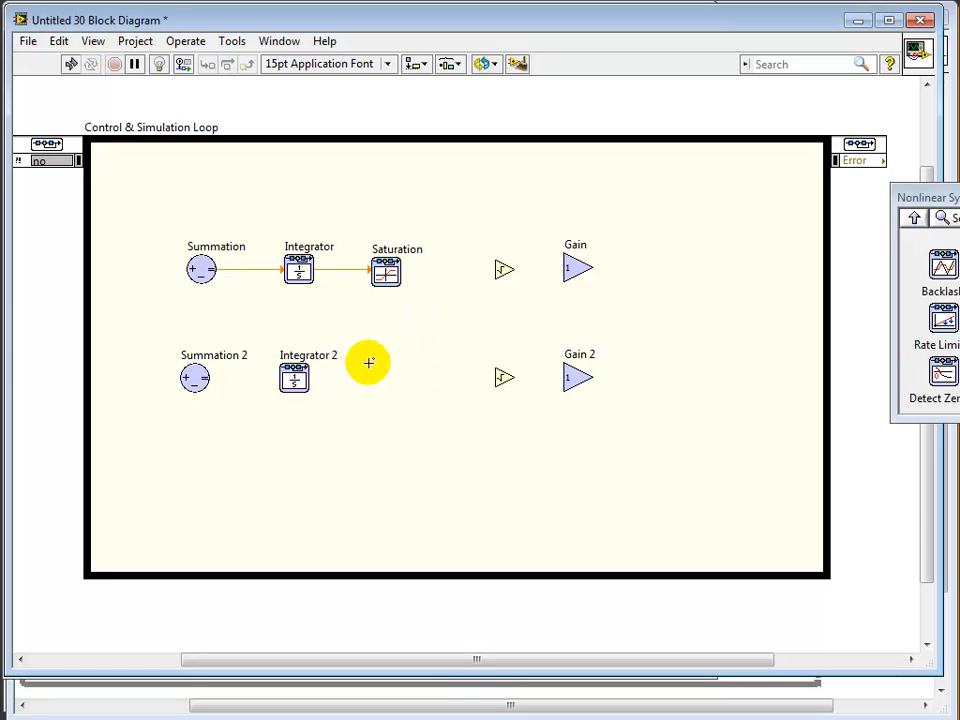
Place Saturation 2 after Integrator 2 and wire each chain through Gain to its output with feedback
{"action": "left_click", "coordinate": [368, 364]}
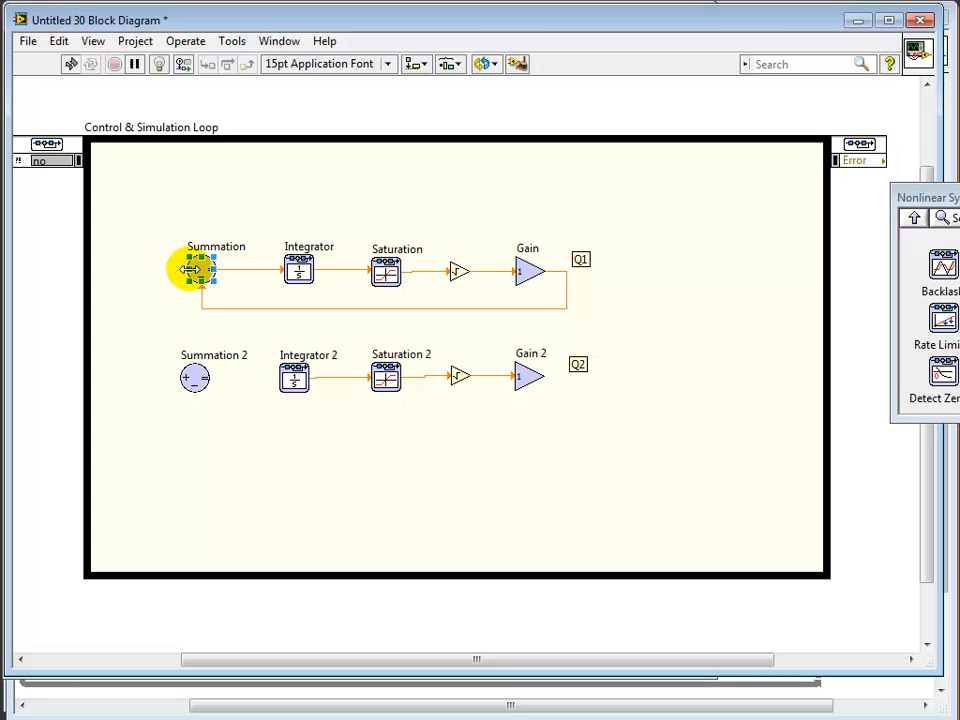
Create a 0 constant on Summation's input and label the Summation-to-Integrator wire V1dot
{"action": "right_click", "coordinate": [196, 268]}
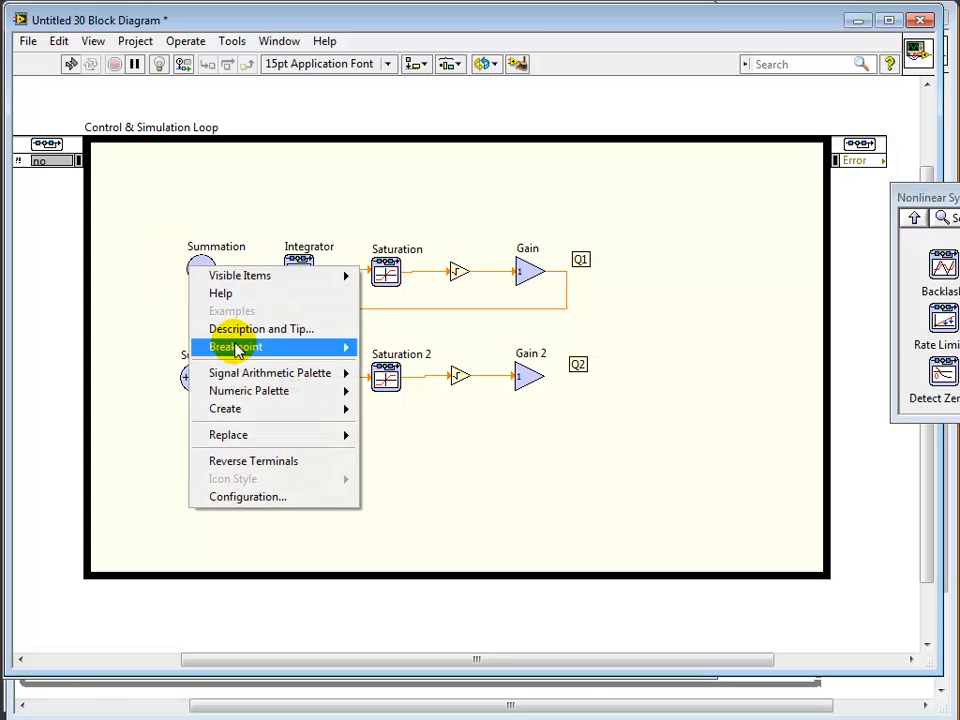
{"action": "mouse_move", "coordinate": [224, 408]}
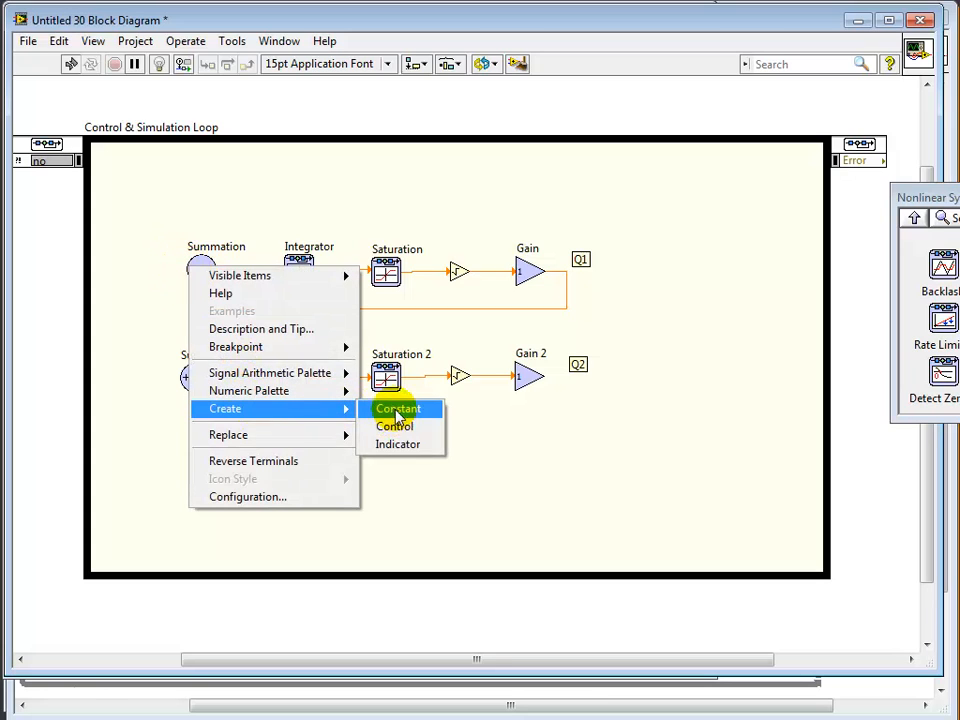
{"action": "left_click", "coordinate": [398, 408]}
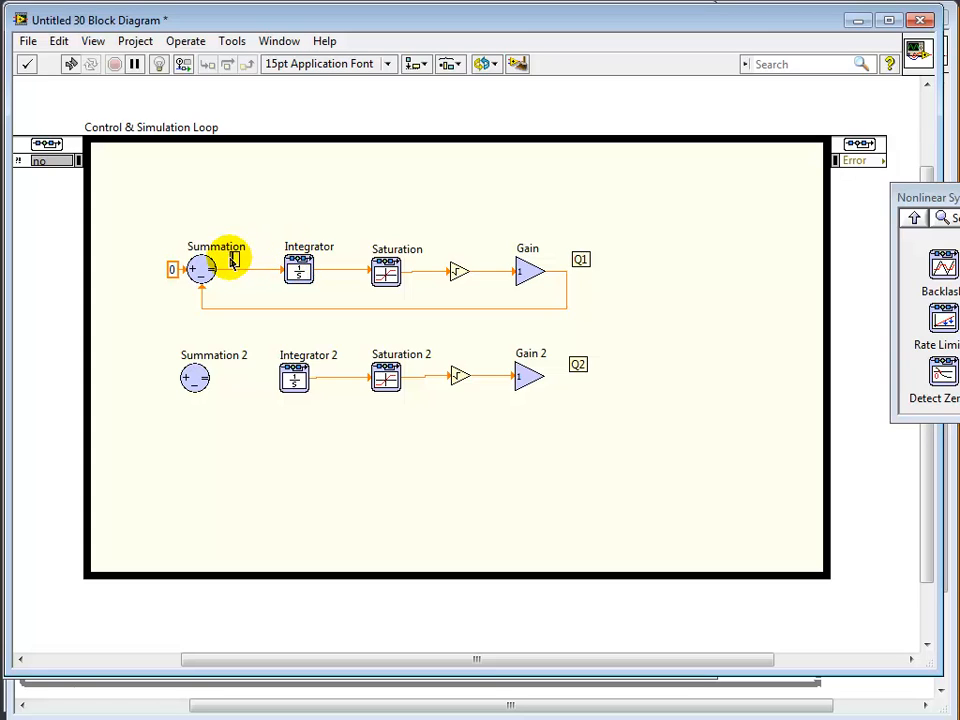
{"action": "type", "text": "V1dot"}
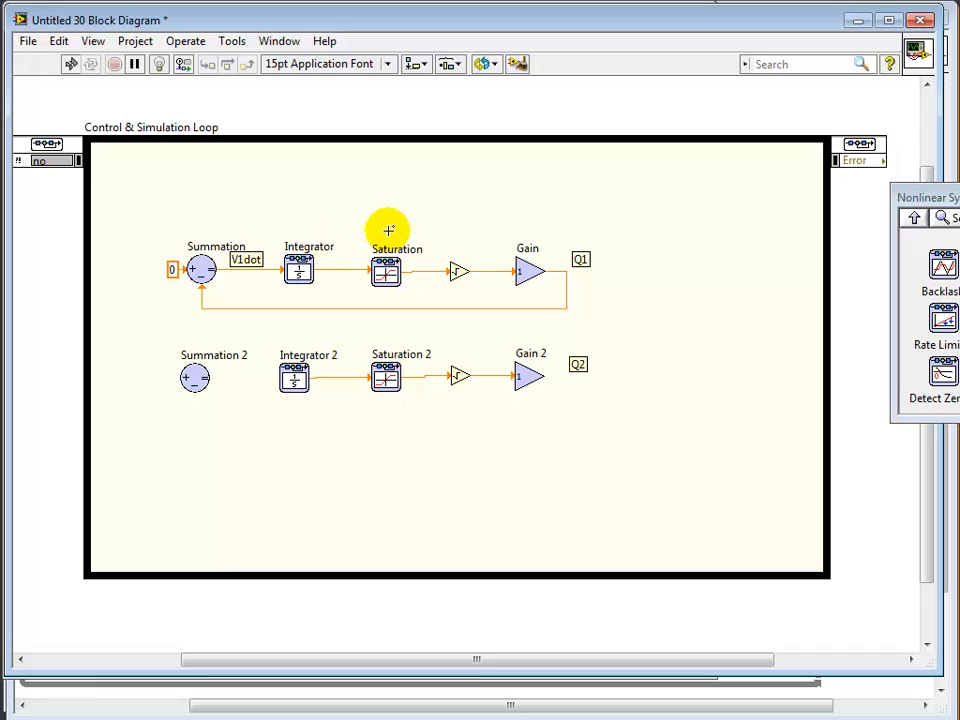
{"action": "left_click", "coordinate": [384, 272]}
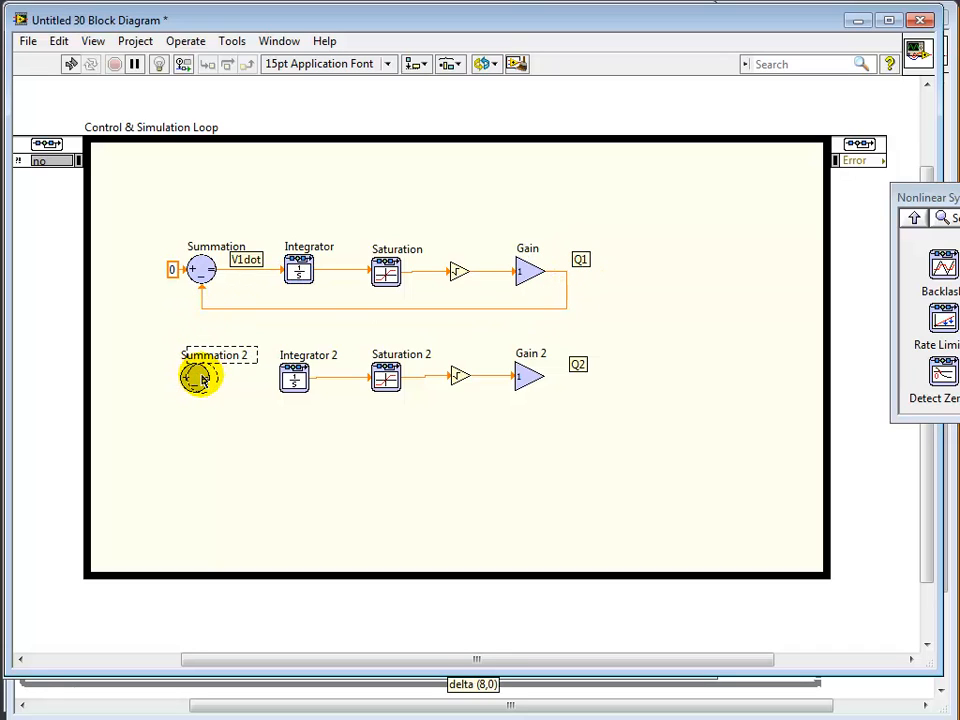
Wire Summation 2 into Integrator 2 and route Gain 2's output back into Summation 2
{"action": "double_click", "coordinate": [200, 376]}
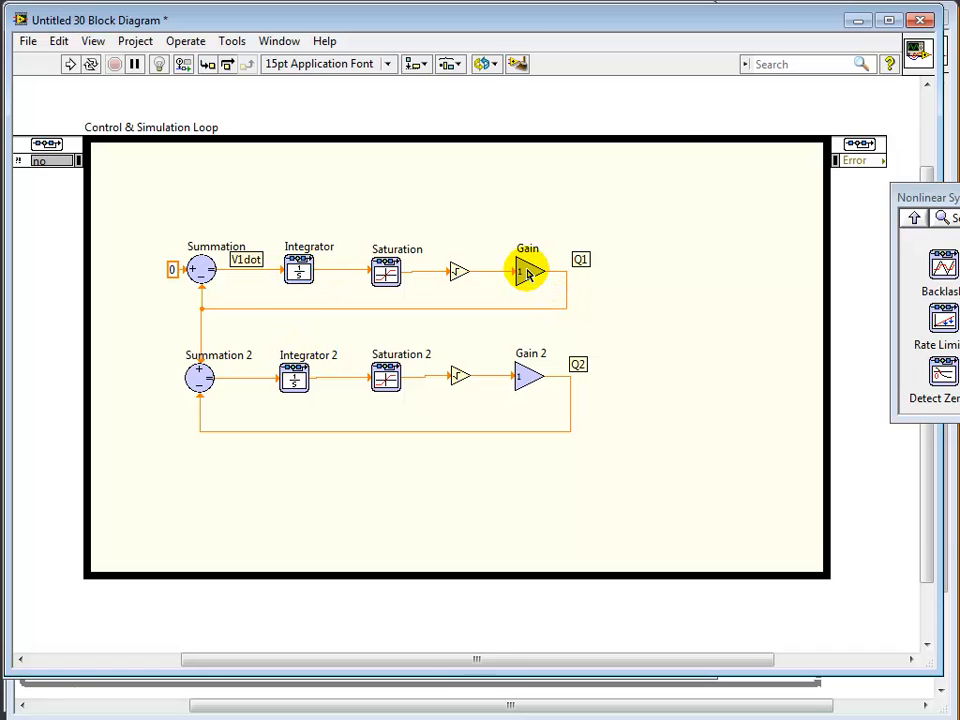
Set the top Gain block's Parameter source to Terminal in Gain Configuration
{"action": "double_click", "coordinate": [528, 270]}
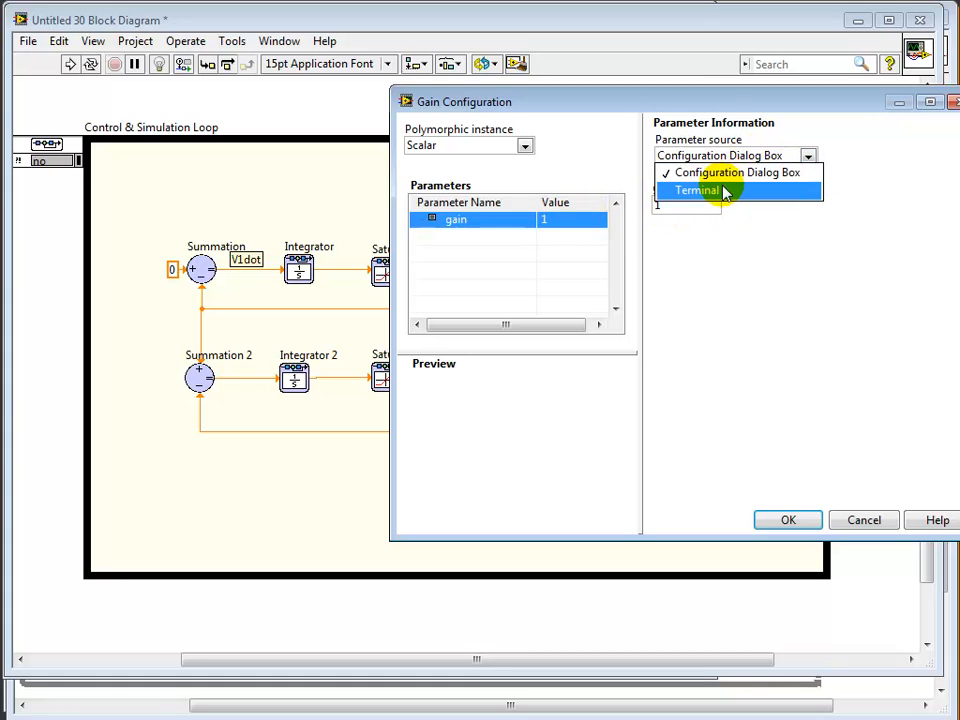
{"action": "left_click", "coordinate": [696, 190]}
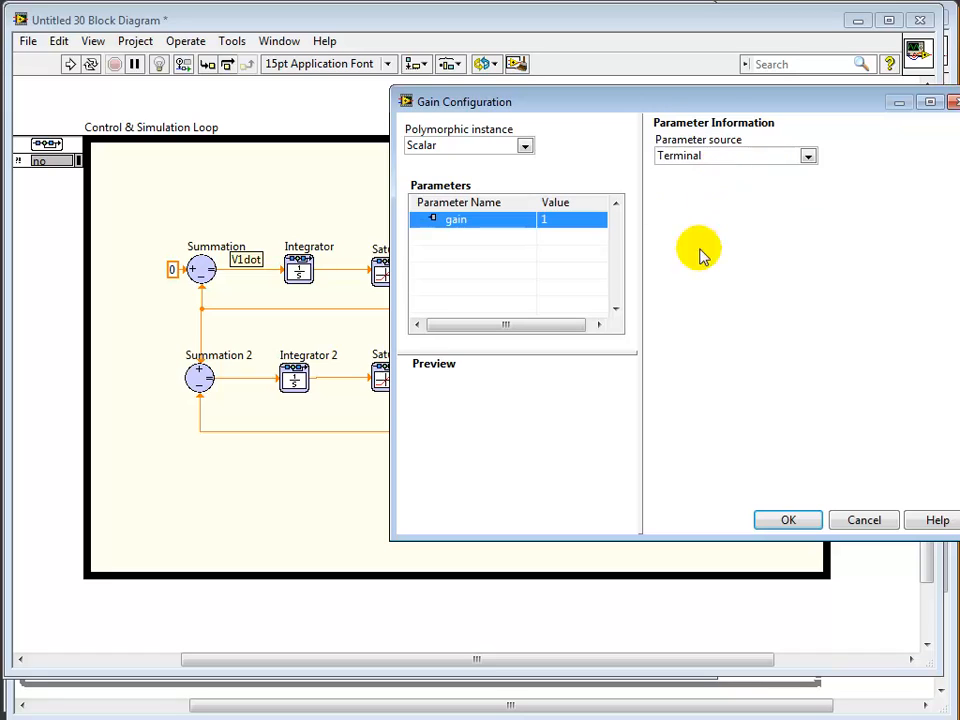
{"action": "left_click", "coordinate": [788, 520]}
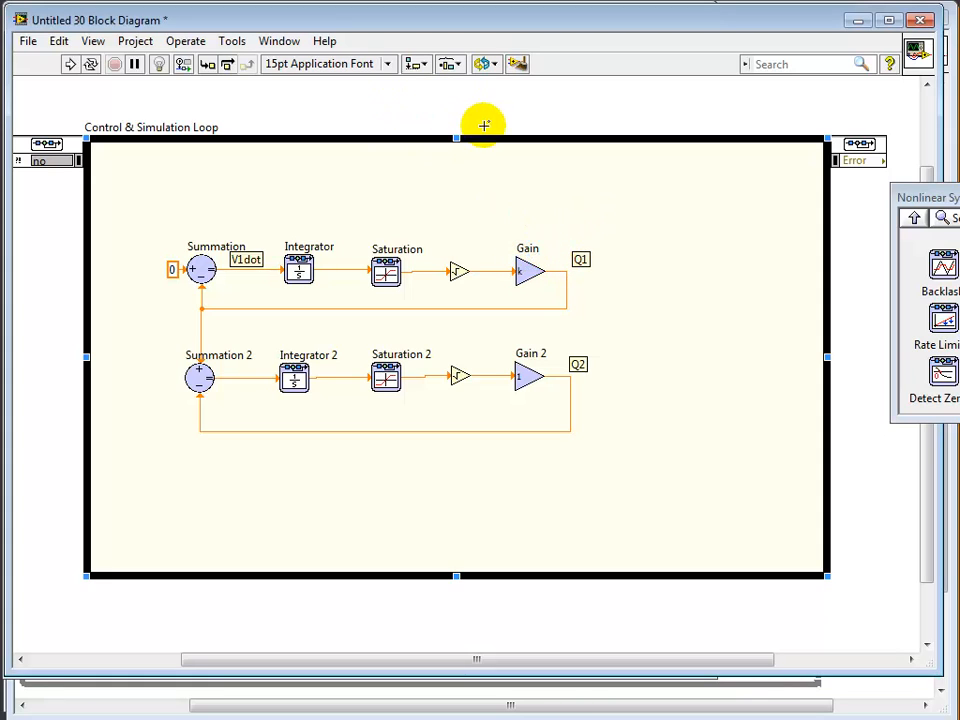
{"action": "mouse_move", "coordinate": [430, 108]}
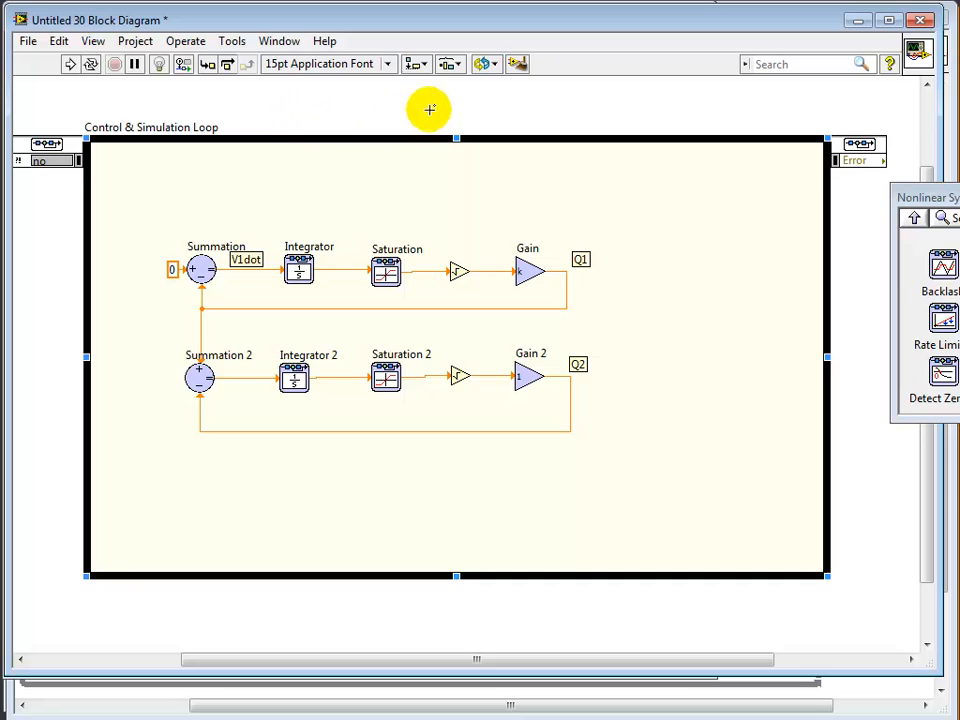
{"action": "mouse_move", "coordinate": [272, 104]}
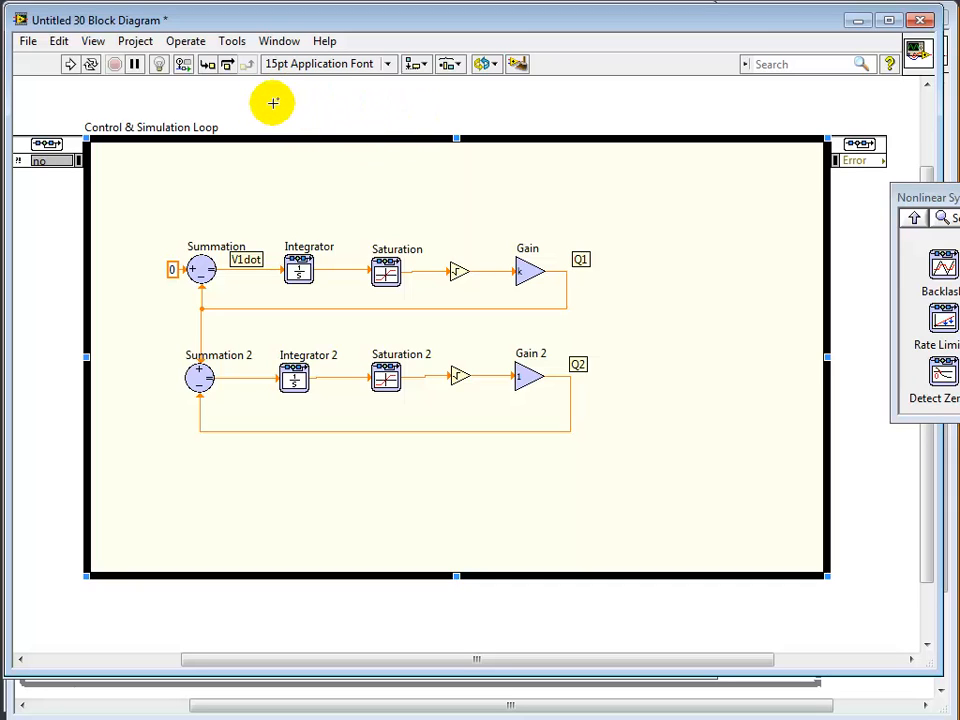
Relabel the gain blocks K1 and K2 and navigate the palette toward Graph Utilities
{"action": "left_click", "coordinate": [540, 276]}
{"action": "type", "text": "K2"}
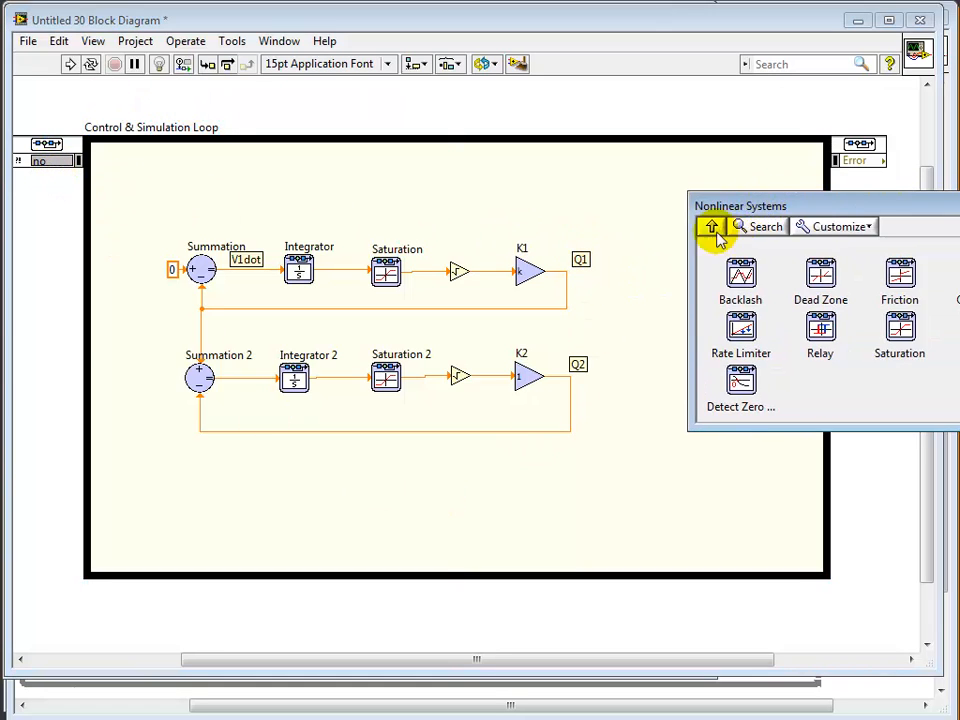
{"action": "left_click", "coordinate": [712, 226]}
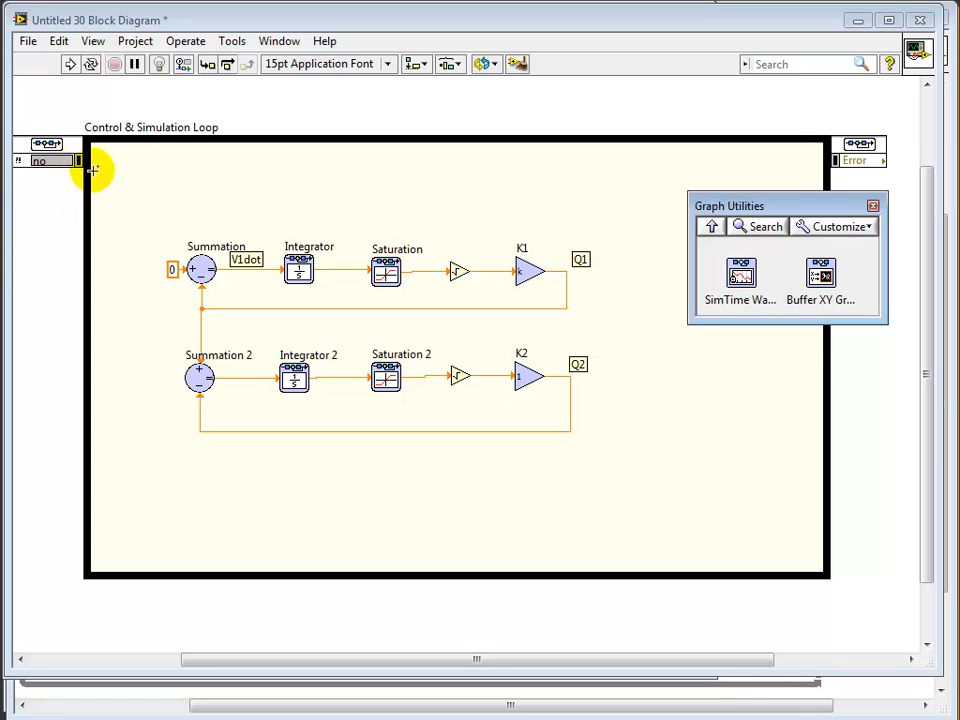
{"action": "mouse_move", "coordinate": [212, 444]}
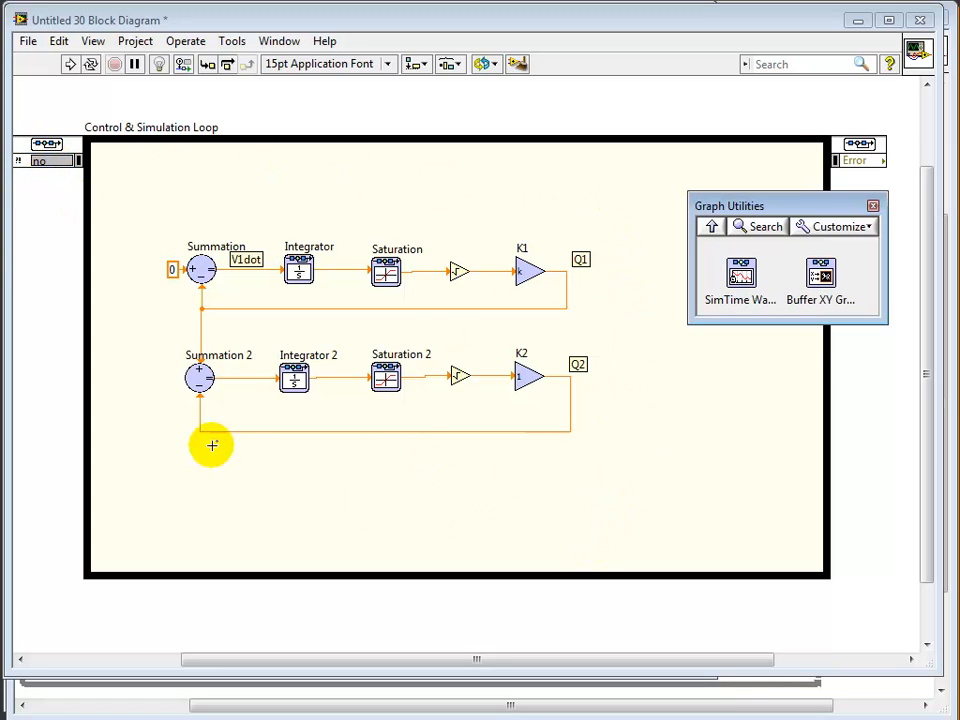
{"action": "mouse_move", "coordinate": [608, 180]}
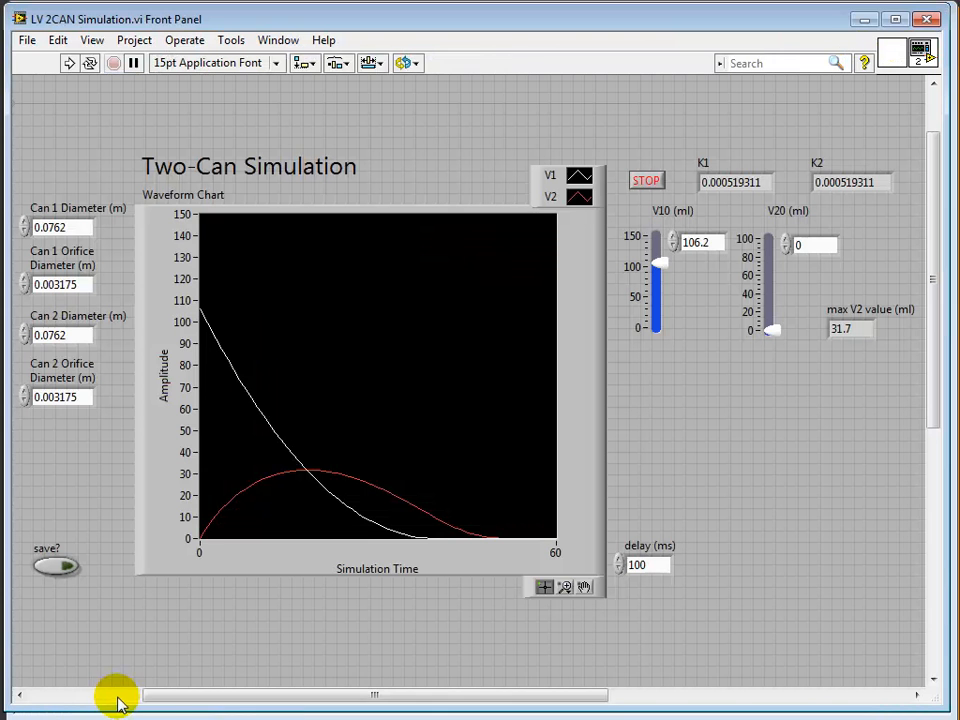
Place a 'max V2 value (ml)' numeric indicator beside the V20 slide on the front panel
{"action": "left_click", "coordinate": [364, 470]}
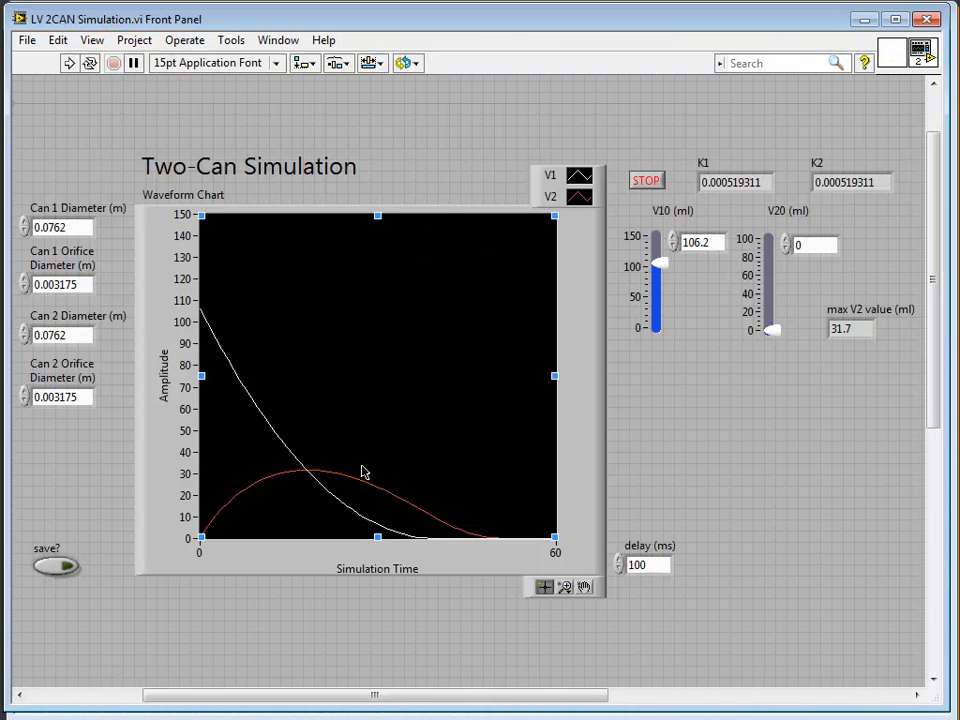
{"action": "left_click", "coordinate": [168, 216]}
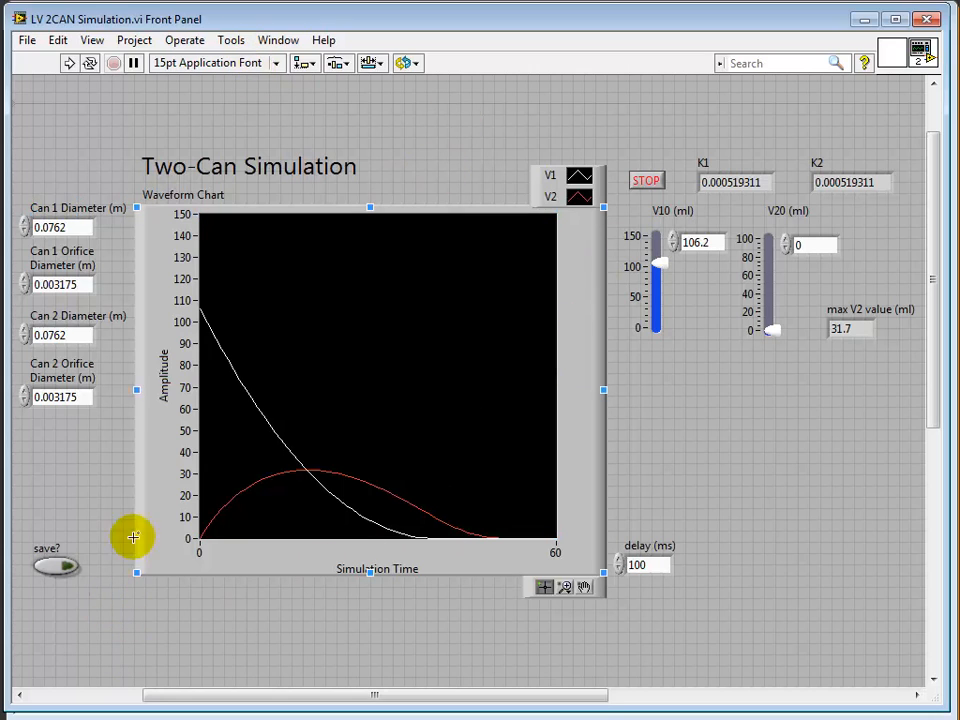
{"action": "left_click", "coordinate": [60, 228]}
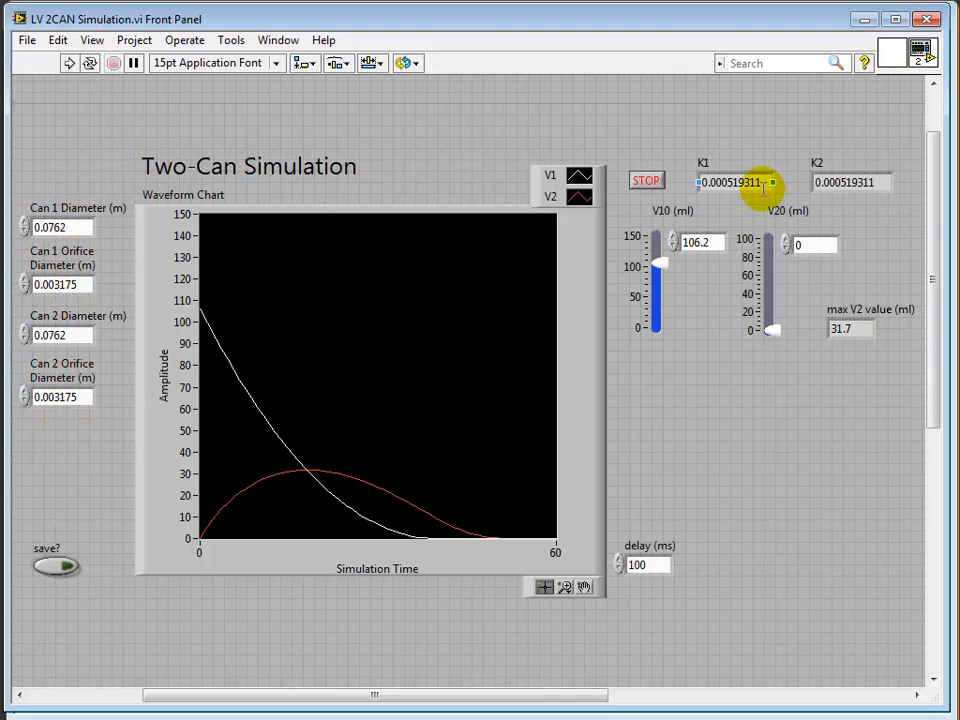
{"action": "mouse_move", "coordinate": [748, 420]}
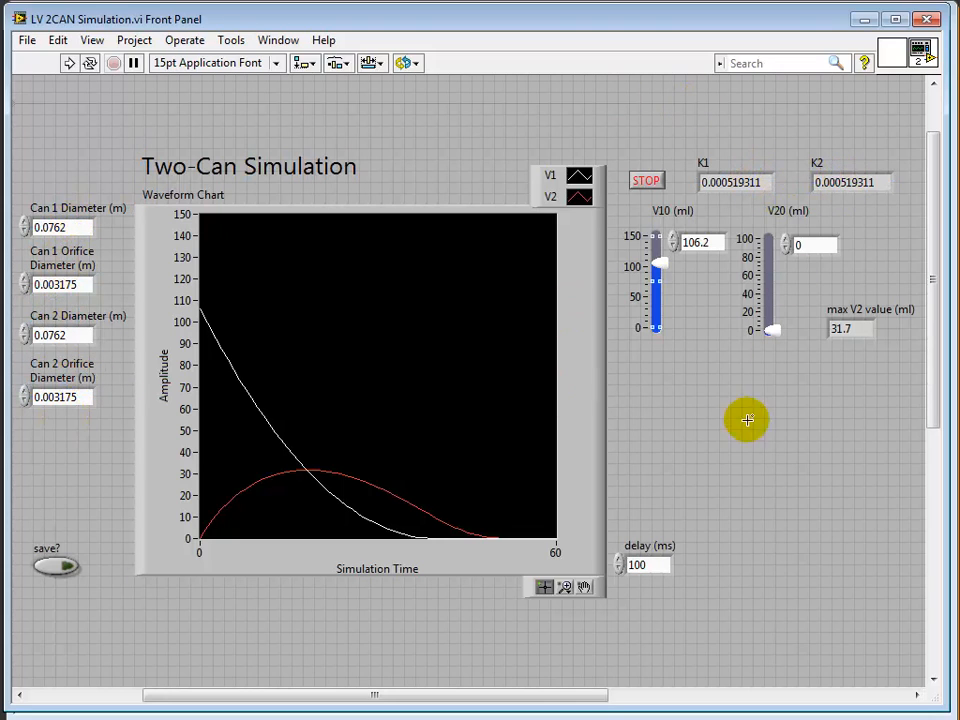
{"action": "mouse_move", "coordinate": [840, 356]}
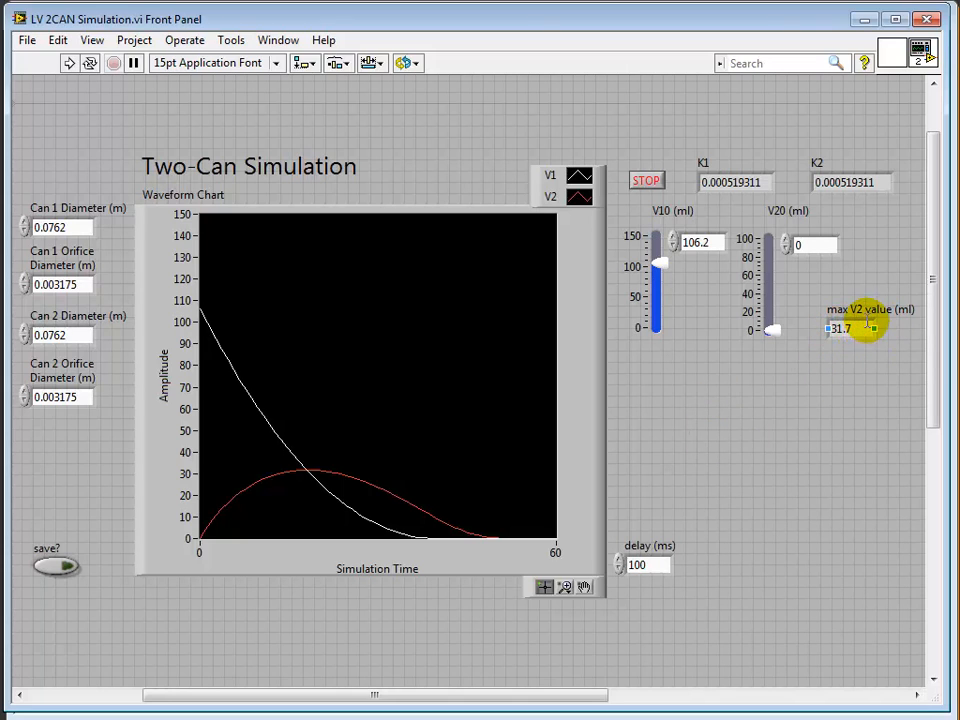
{"action": "mouse_move", "coordinate": [836, 352]}
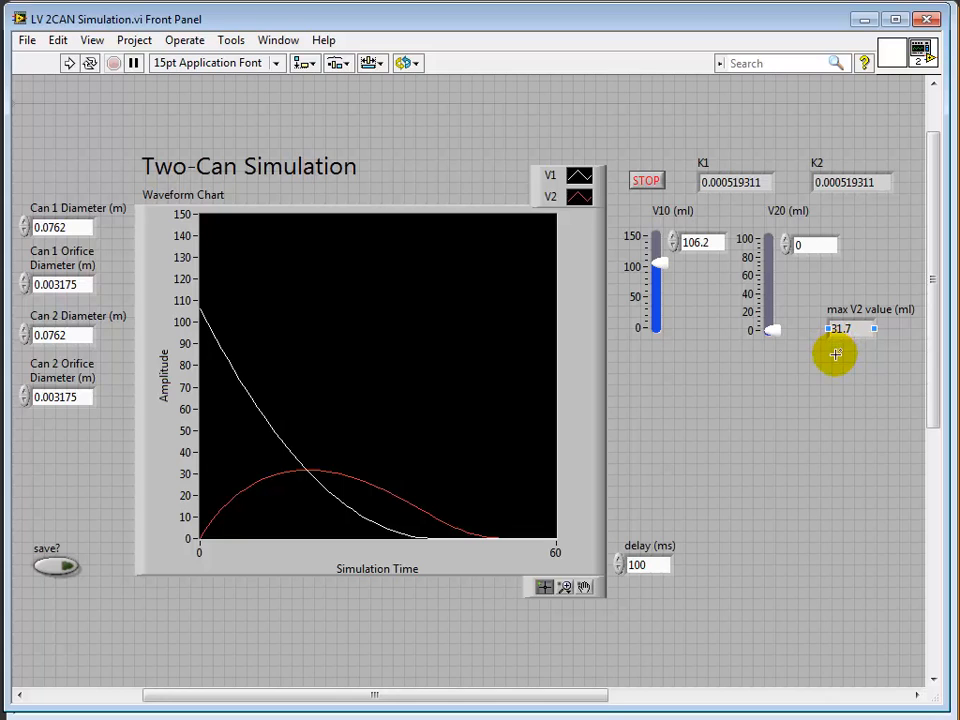
{"action": "mouse_move", "coordinate": [850, 348]}
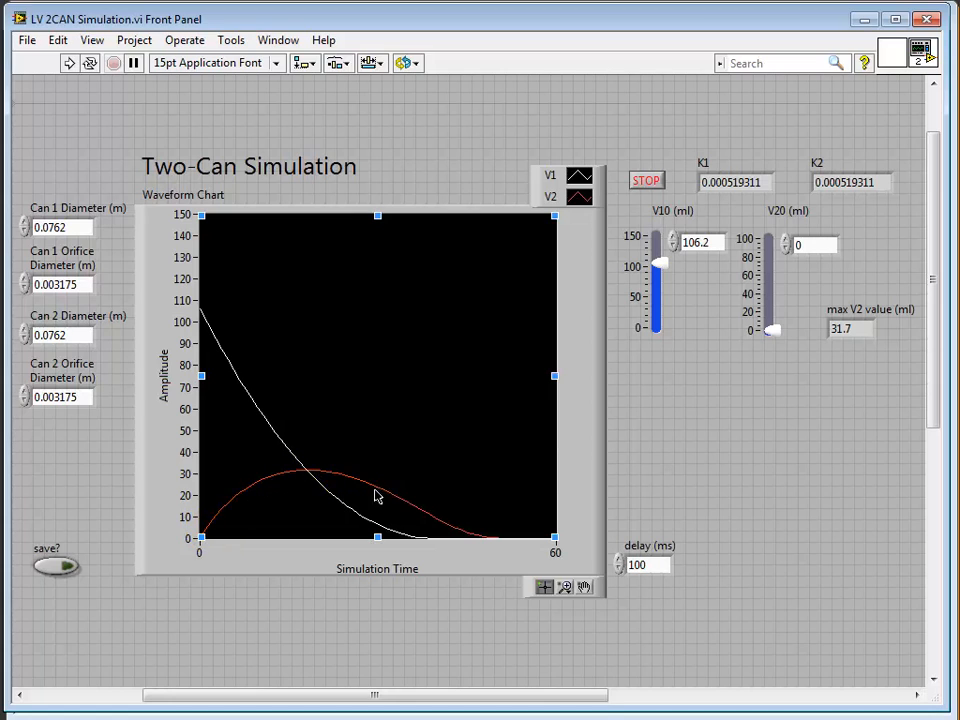
{"action": "mouse_move", "coordinate": [356, 492]}
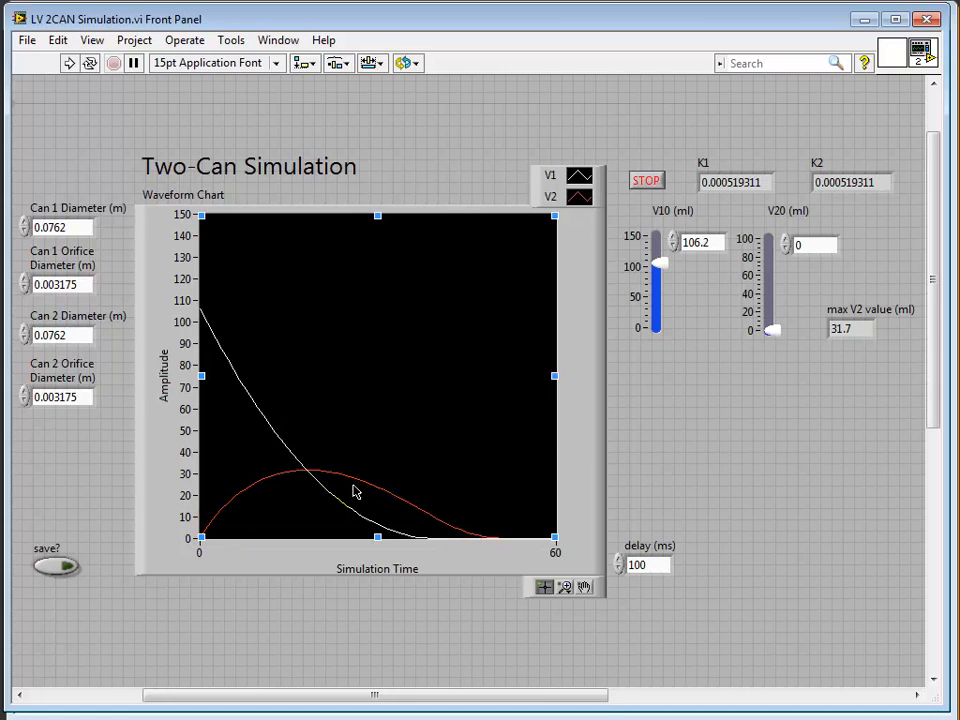
{"action": "left_click", "coordinate": [848, 328]}
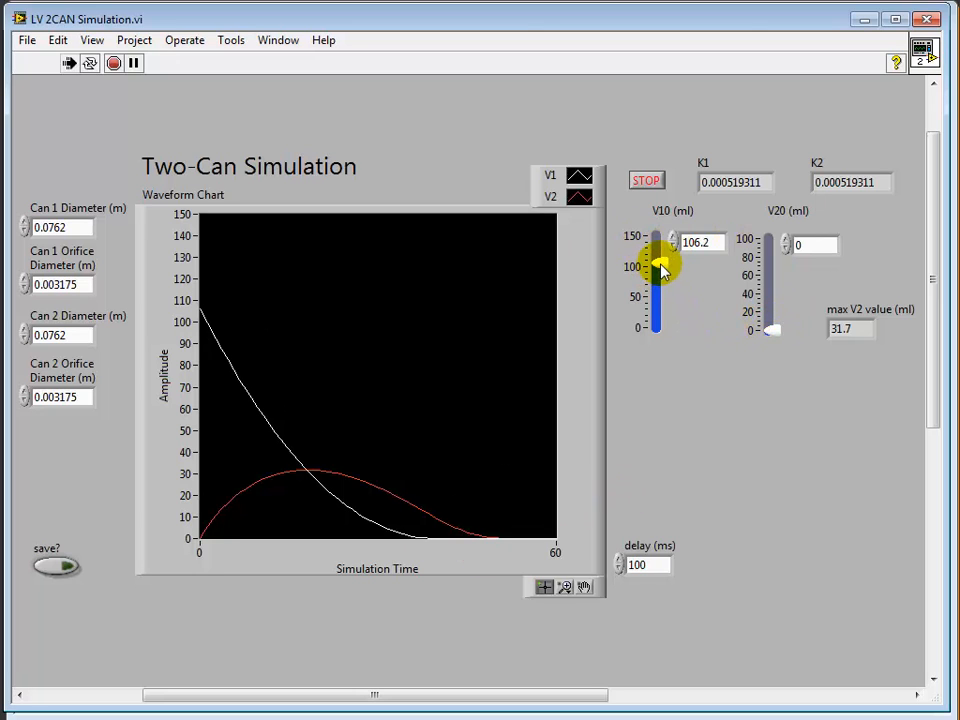
Sweep the V10 slider through trial volumes (43, 50, 125, 12, 90, 130, 26, 139, 109, 8 ml), ending near 147 ml
{"action": "left_click_drag", "start_coordinate": [658, 264], "coordinate": [658, 304]}
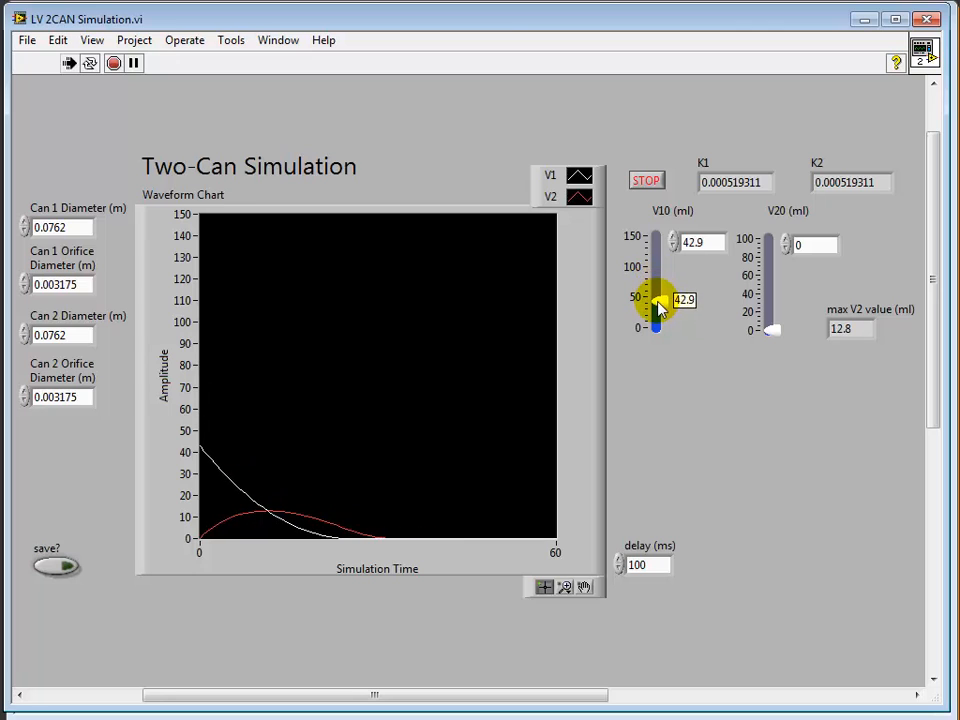
{"action": "left_click_drag", "start_coordinate": [656, 310], "coordinate": [656, 296]}
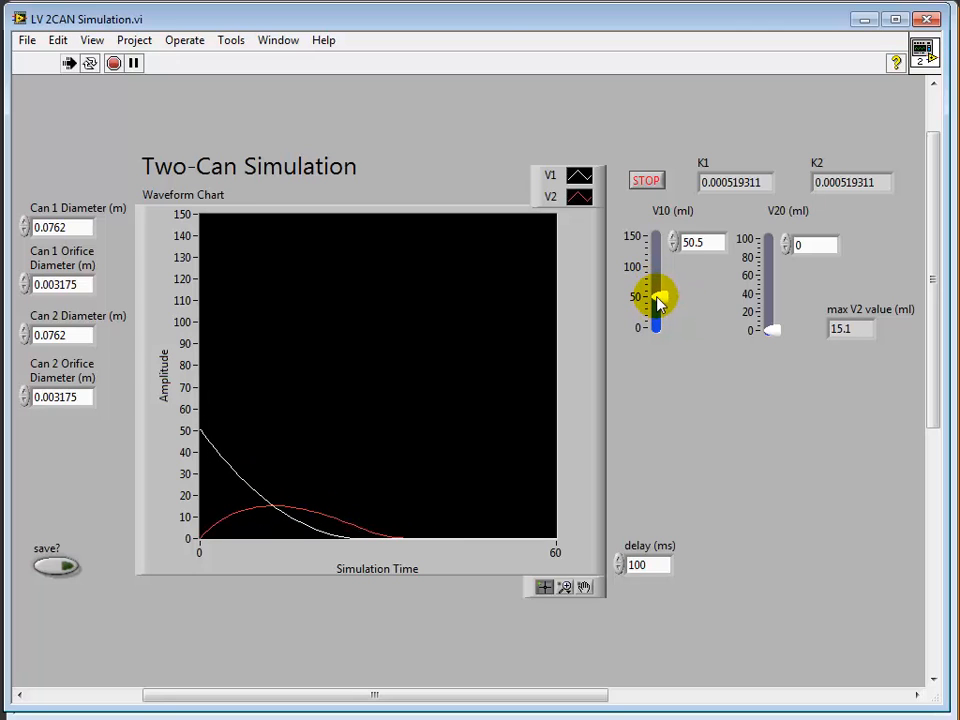
{"action": "mouse_move", "coordinate": [880, 322]}
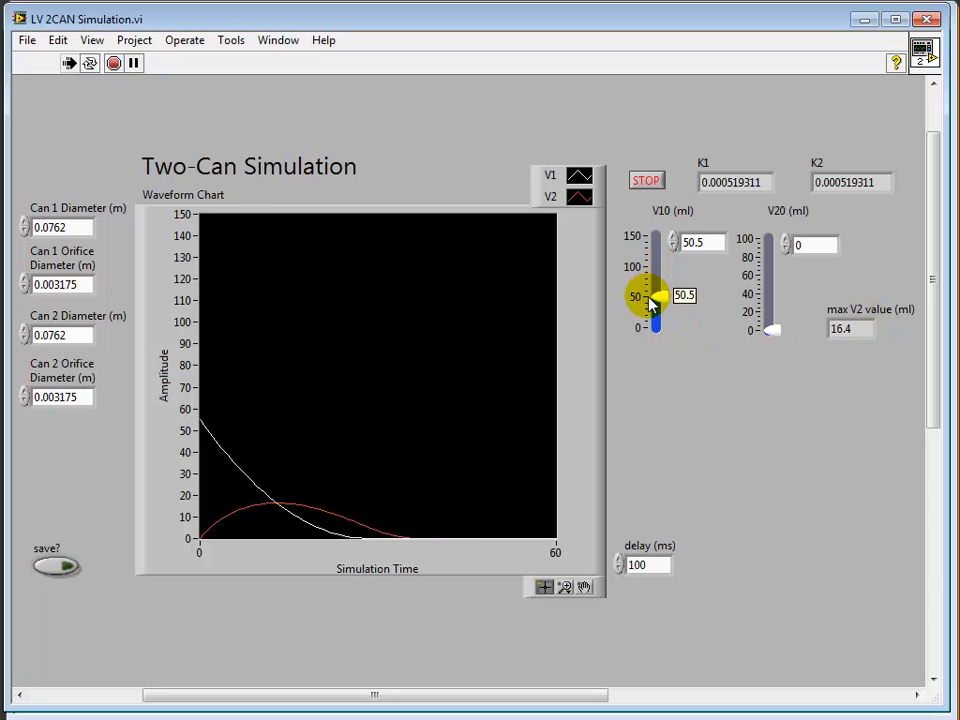
{"action": "left_click_drag", "start_coordinate": [656, 302], "coordinate": [650, 240]}
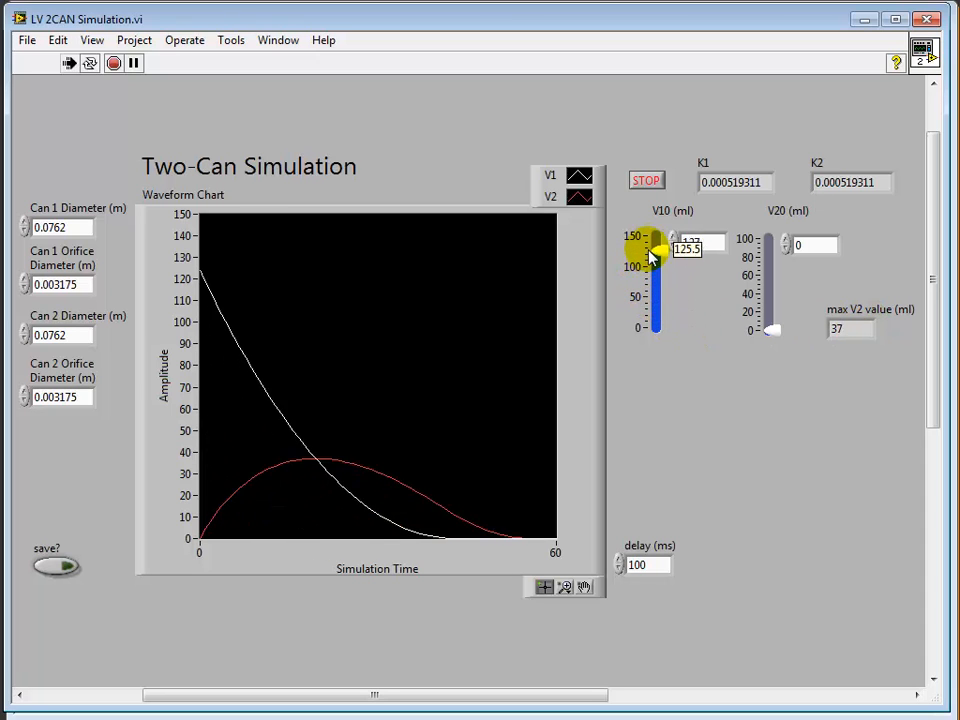
{"action": "left_click_drag", "start_coordinate": [652, 236], "coordinate": [652, 328]}
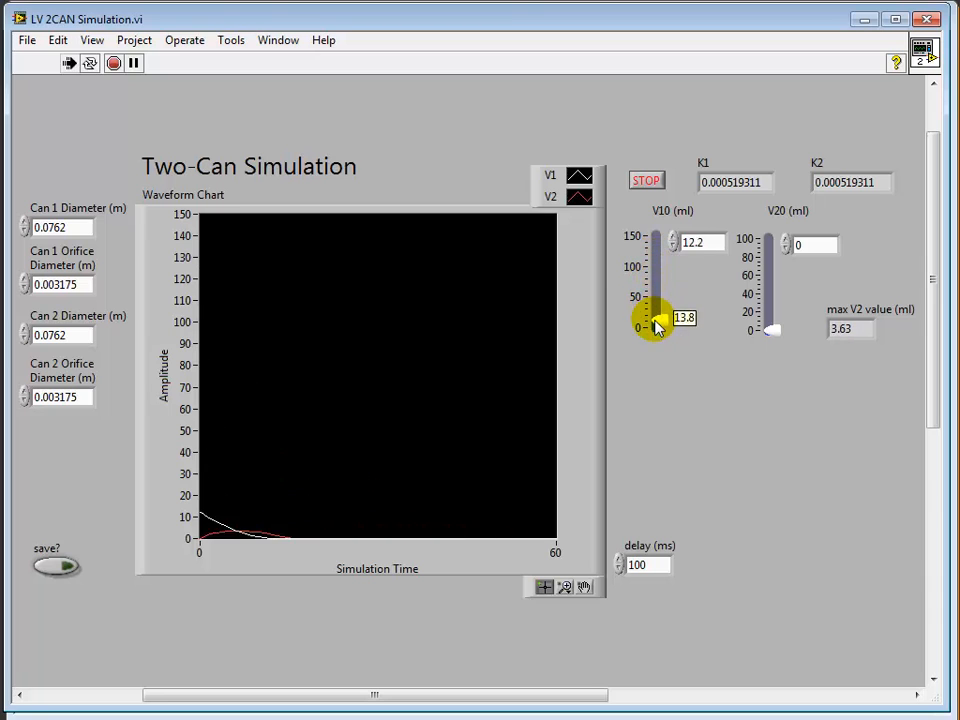
{"action": "left_click_drag", "start_coordinate": [656, 320], "coordinate": [656, 268]}
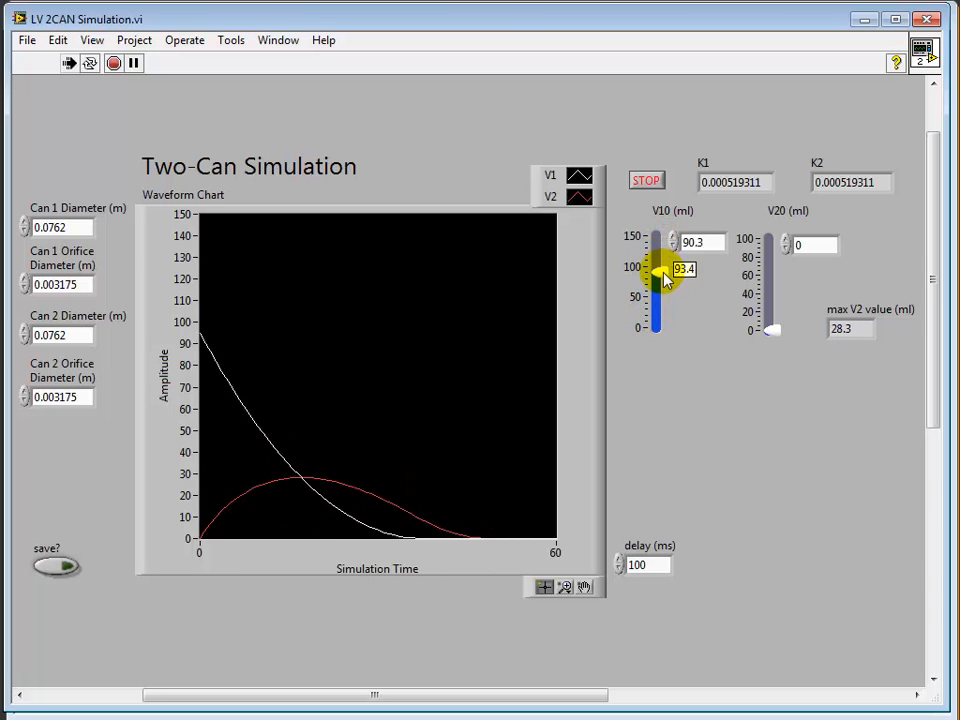
{"action": "left_click_drag", "start_coordinate": [660, 272], "coordinate": [660, 244]}
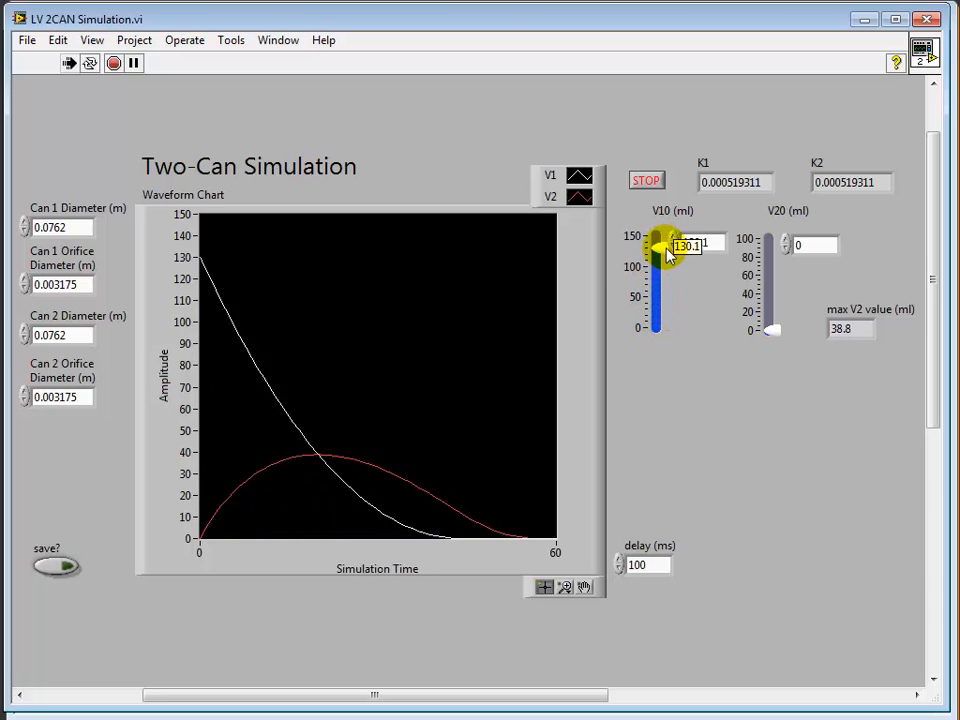
{"action": "left_click_drag", "start_coordinate": [658, 248], "coordinate": [658, 308]}
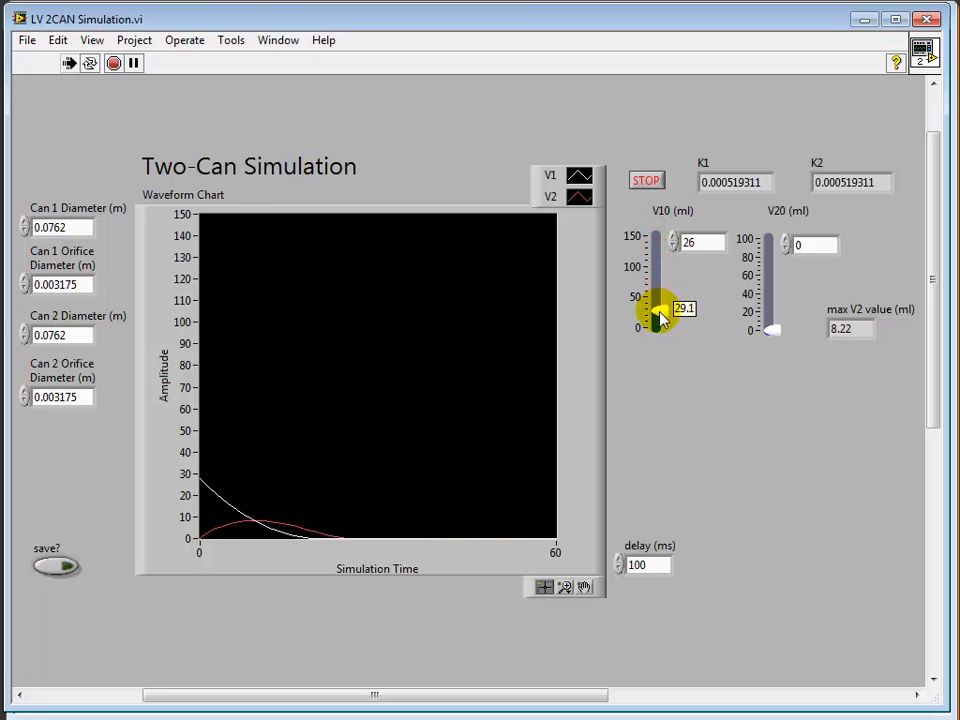
{"action": "left_click_drag", "start_coordinate": [656, 308], "coordinate": [656, 240]}
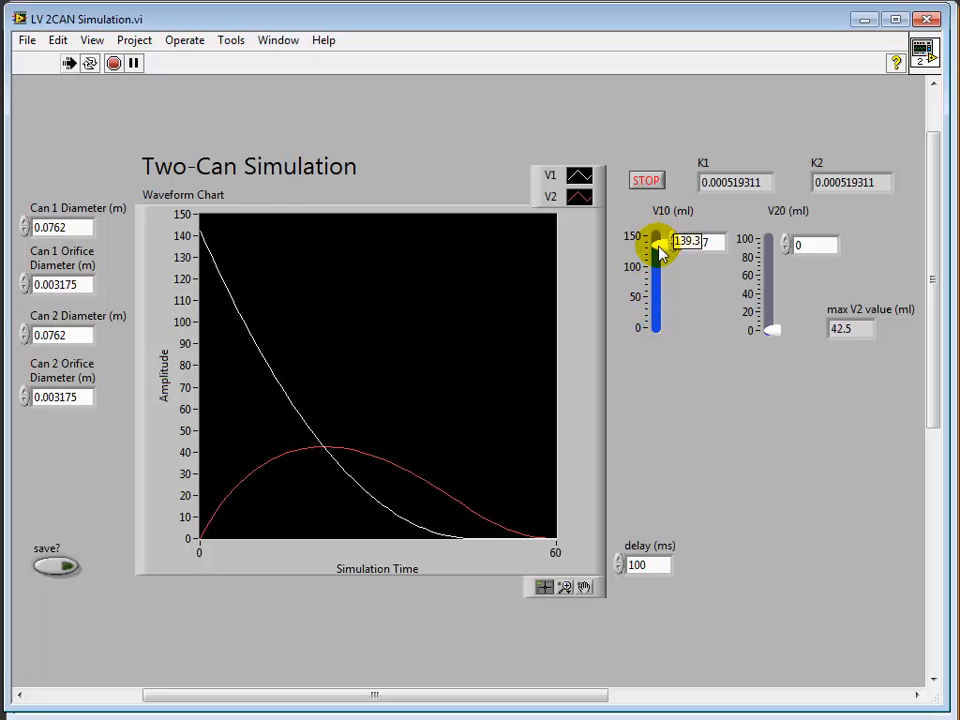
{"action": "left_click_drag", "start_coordinate": [656, 244], "coordinate": [656, 264]}
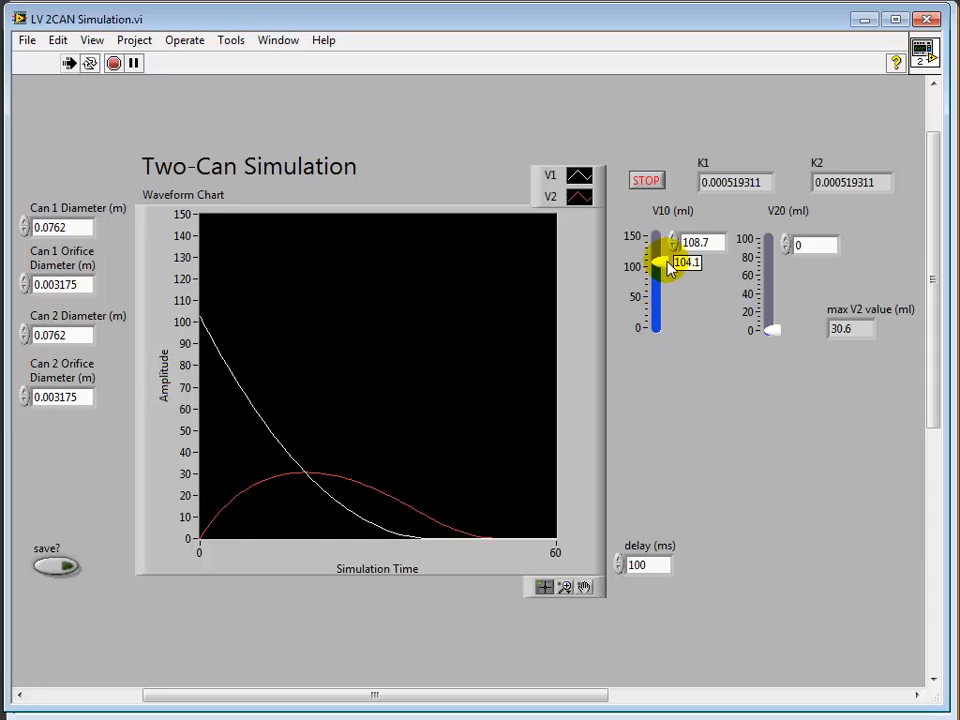
{"action": "left_click_drag", "start_coordinate": [660, 264], "coordinate": [660, 328]}
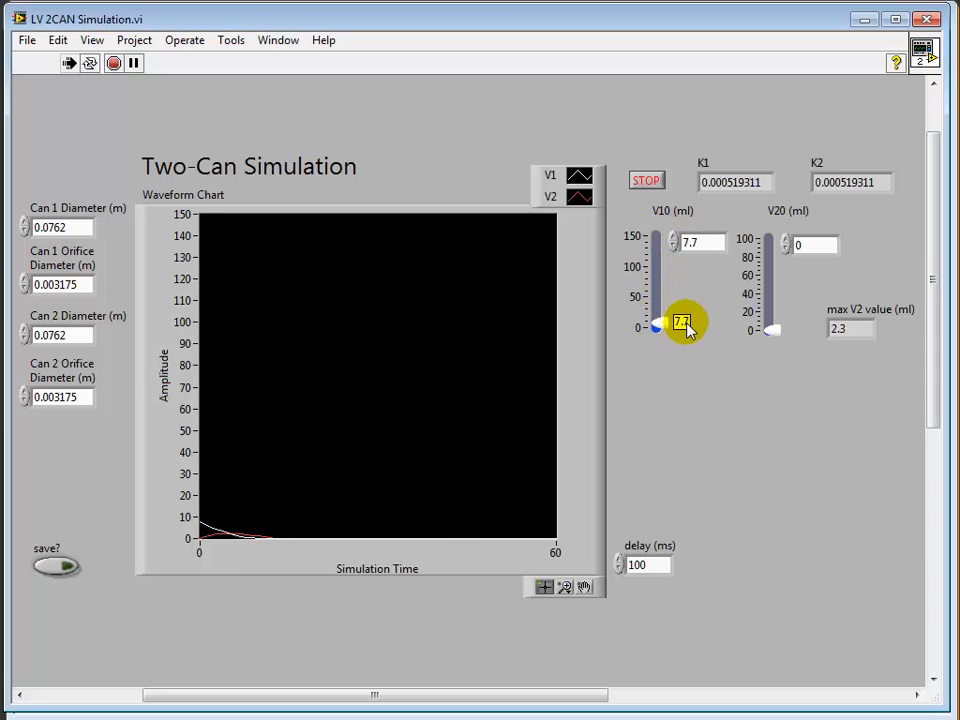
{"action": "left_click_drag", "start_coordinate": [656, 328], "coordinate": [656, 238]}
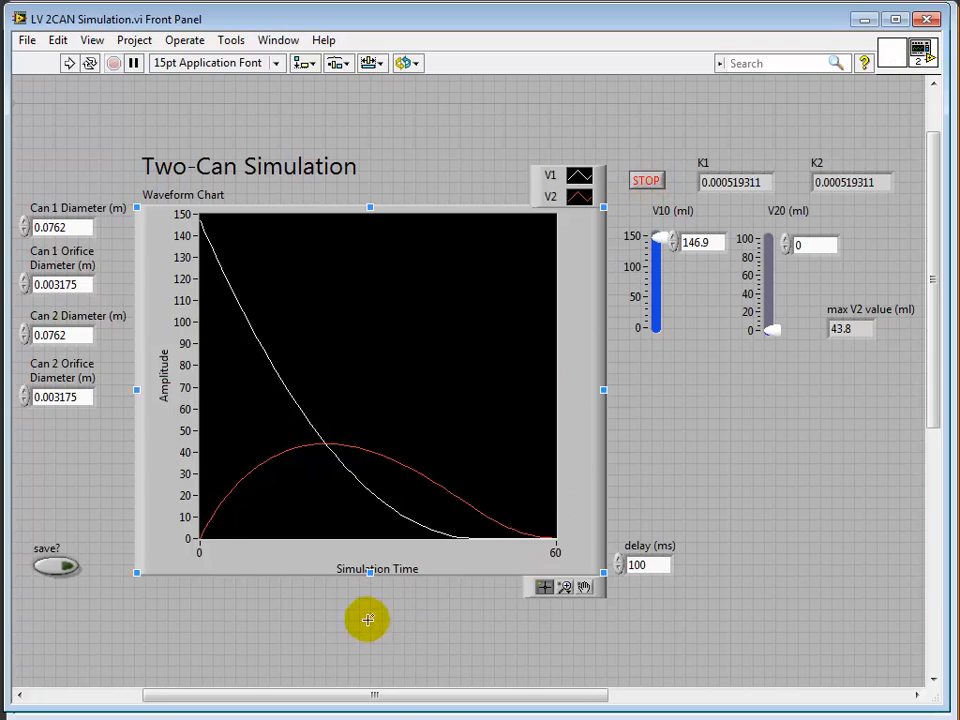
Scroll the front panel right and select the V2 peak vs V1o XY graph
{"action": "left_click_drag", "start_coordinate": [376, 694], "coordinate": [490, 694]}
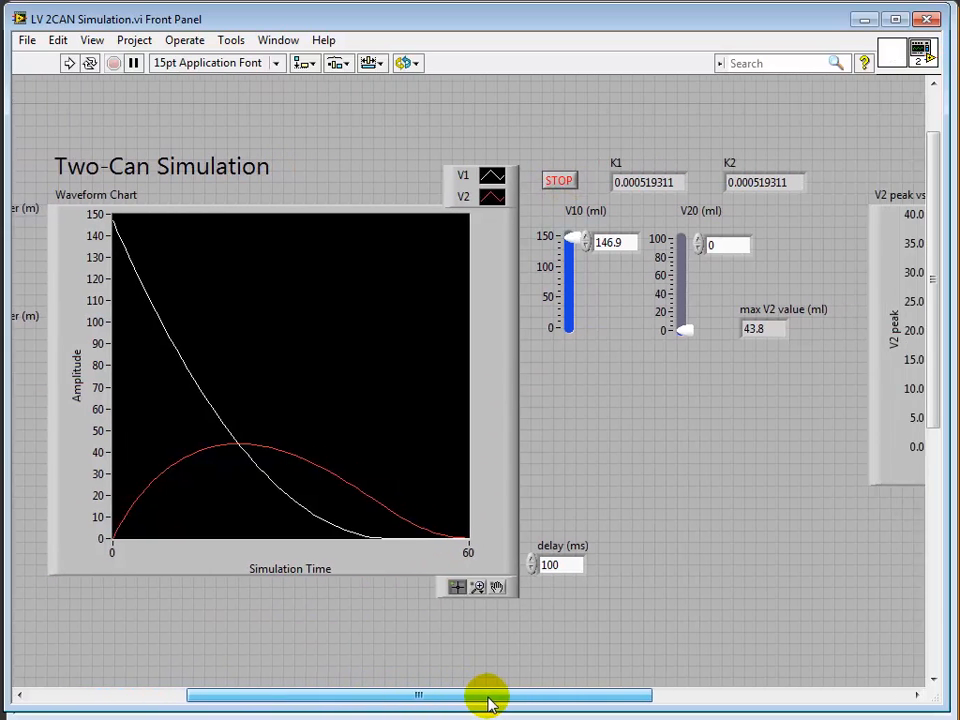
{"action": "scroll", "scroll_direction": "right", "scroll_amount": 3}
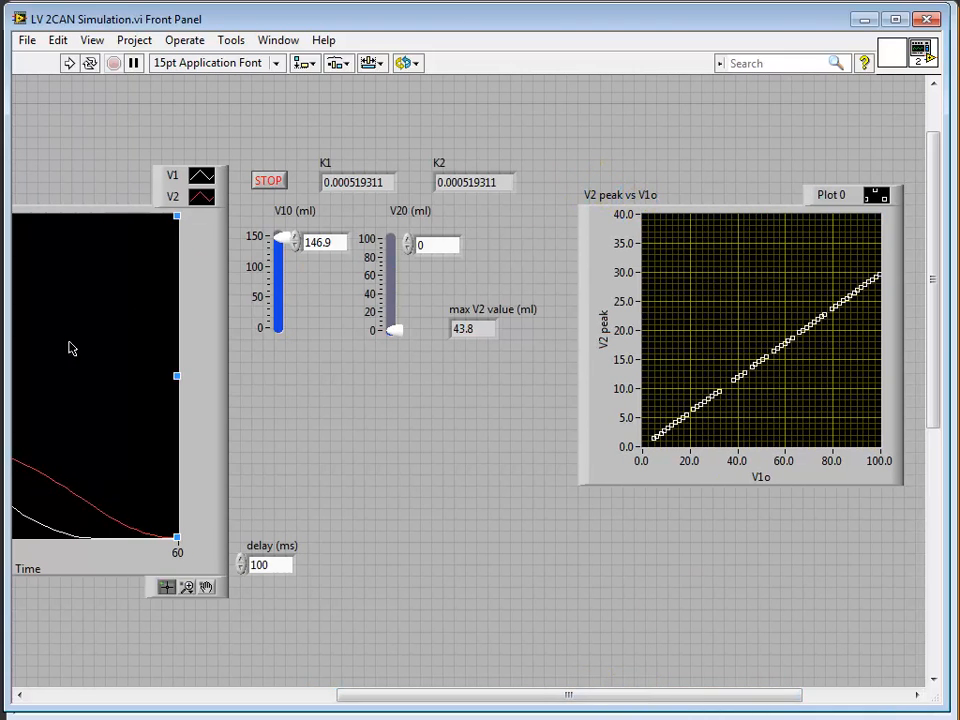
{"action": "left_click", "coordinate": [660, 488]}
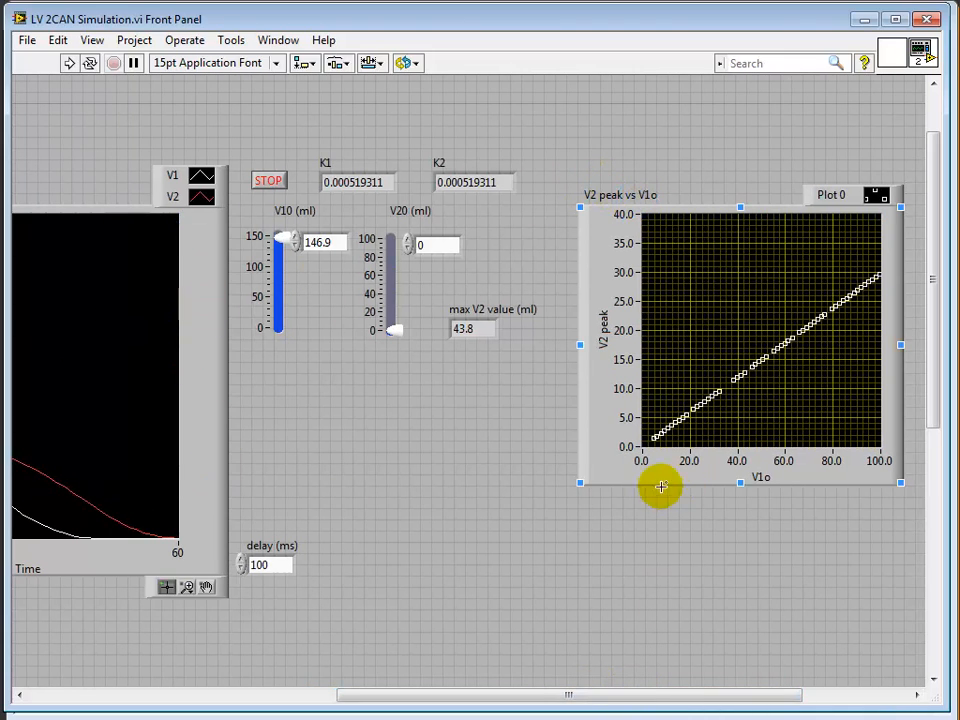
{"action": "mouse_move", "coordinate": [616, 360]}
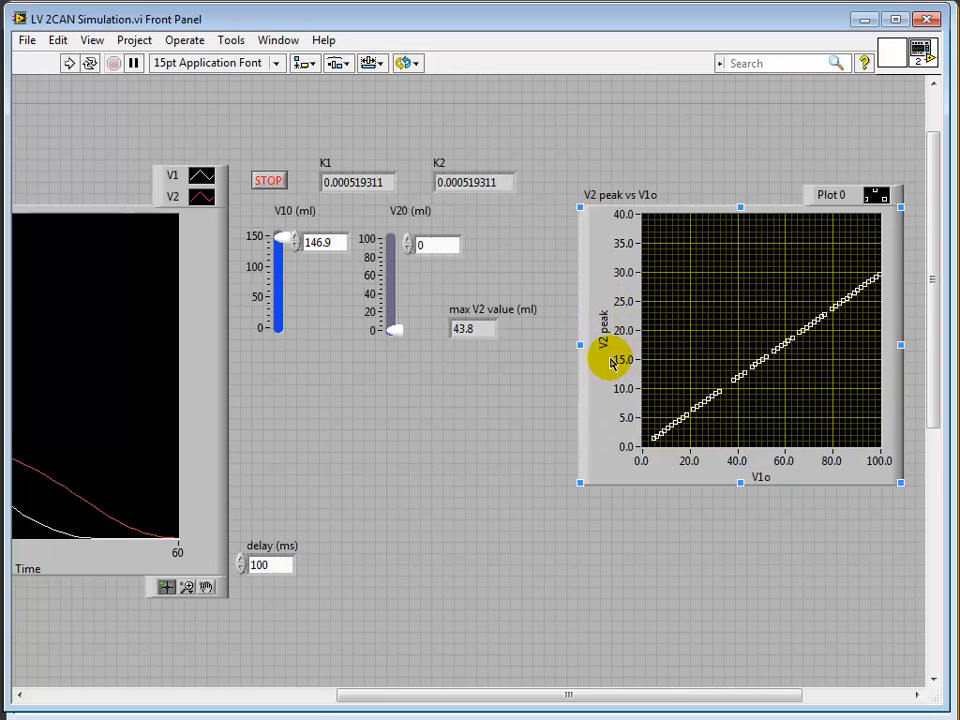
{"action": "mouse_move", "coordinate": [600, 368]}
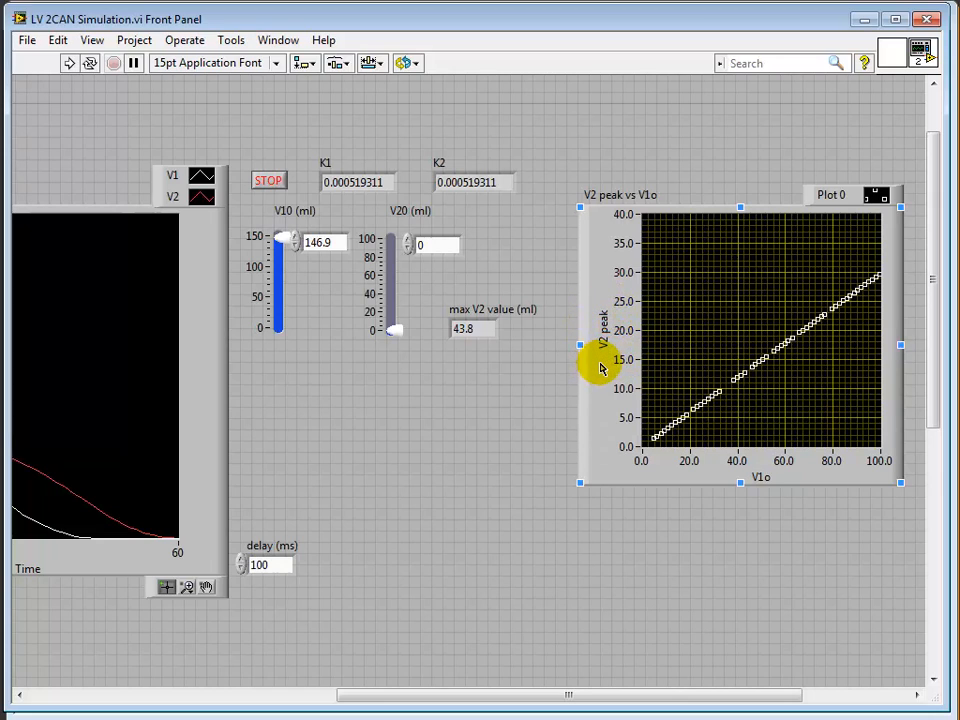
{"action": "mouse_move", "coordinate": [696, 456]}
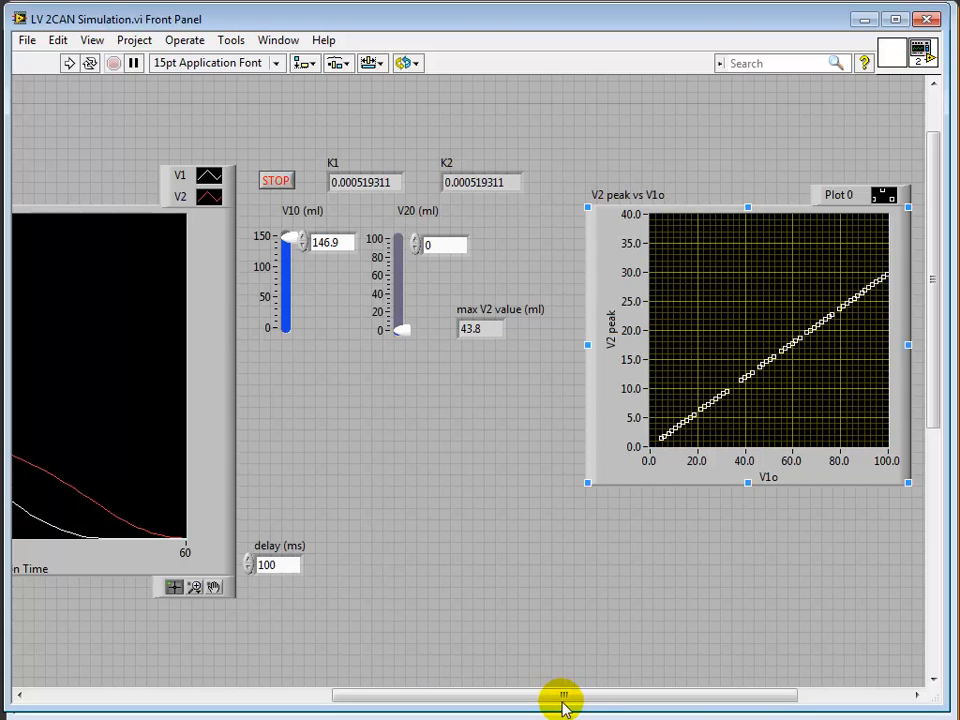
Scroll back to the Two-Can Simulation chart and can inputs, leaving nothing selected
{"action": "left_click_drag", "start_coordinate": [560, 696], "coordinate": [564, 696]}
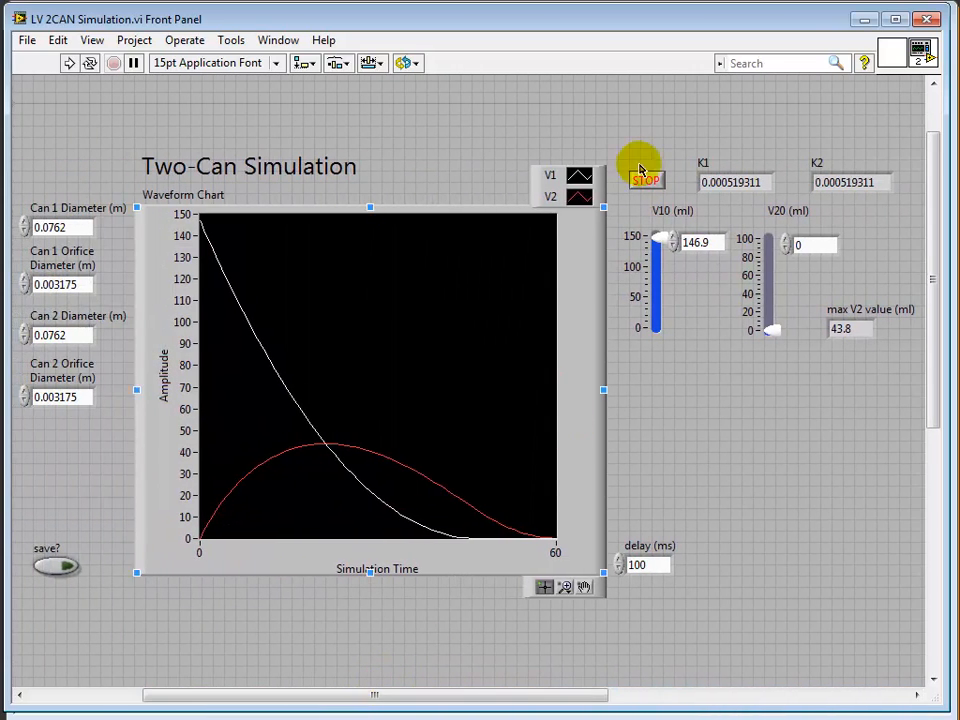
{"action": "left_click", "coordinate": [646, 180]}
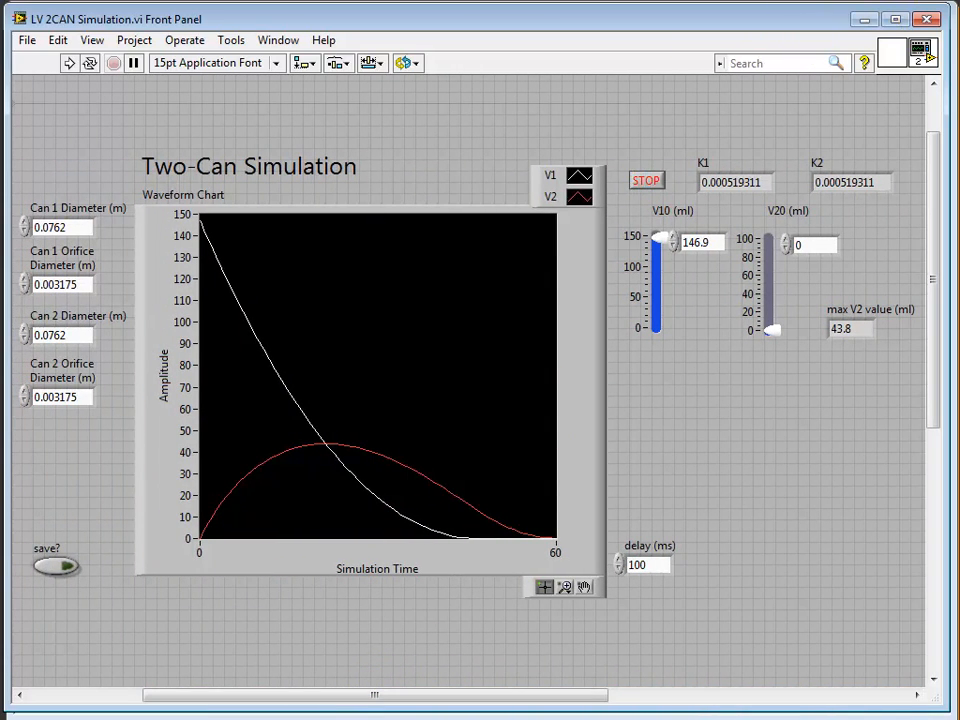